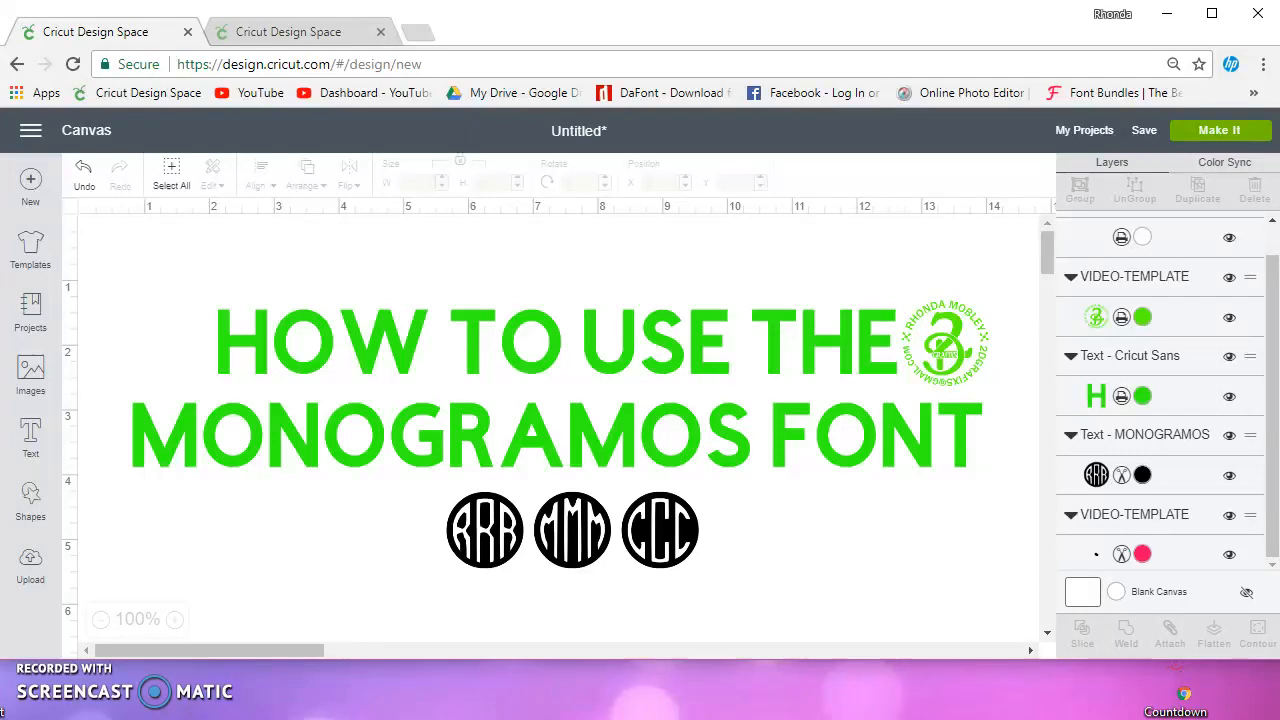
mouse_move(473, 660)
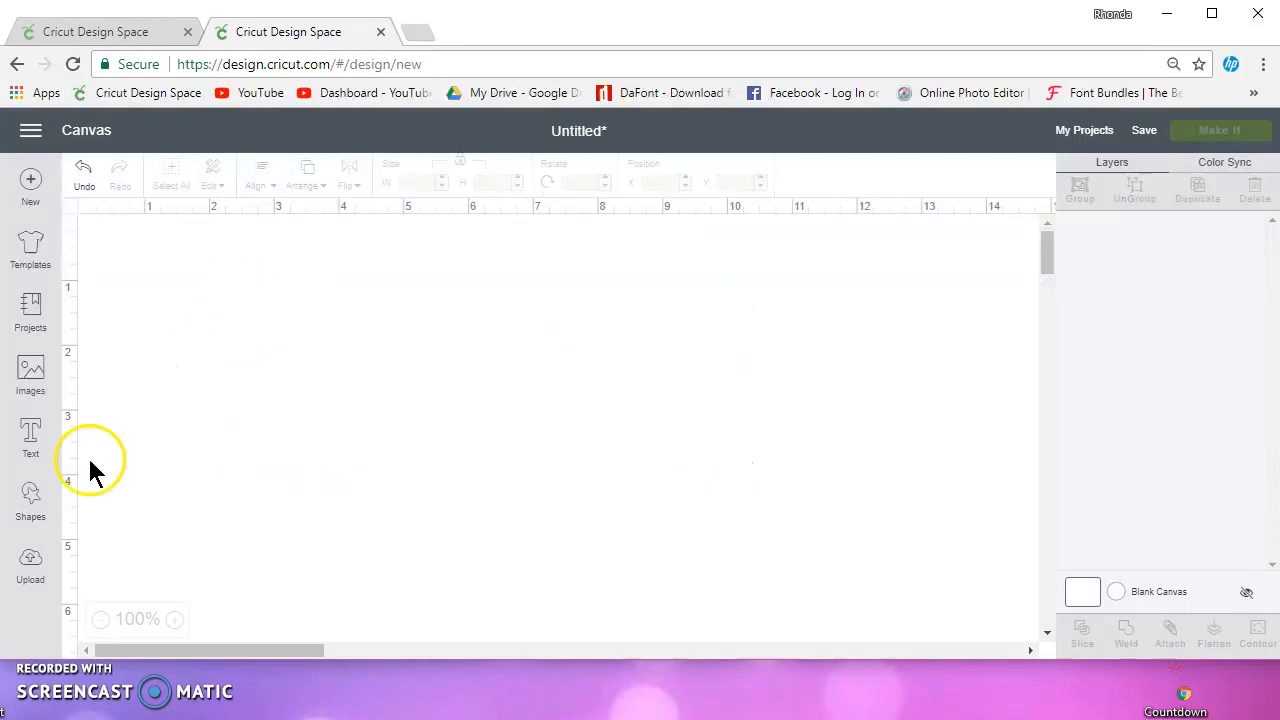
Add Monogramos text boxes typing 'rm' and 'RMC' to show RRR, MMM and CCC circles.
click(30, 435)
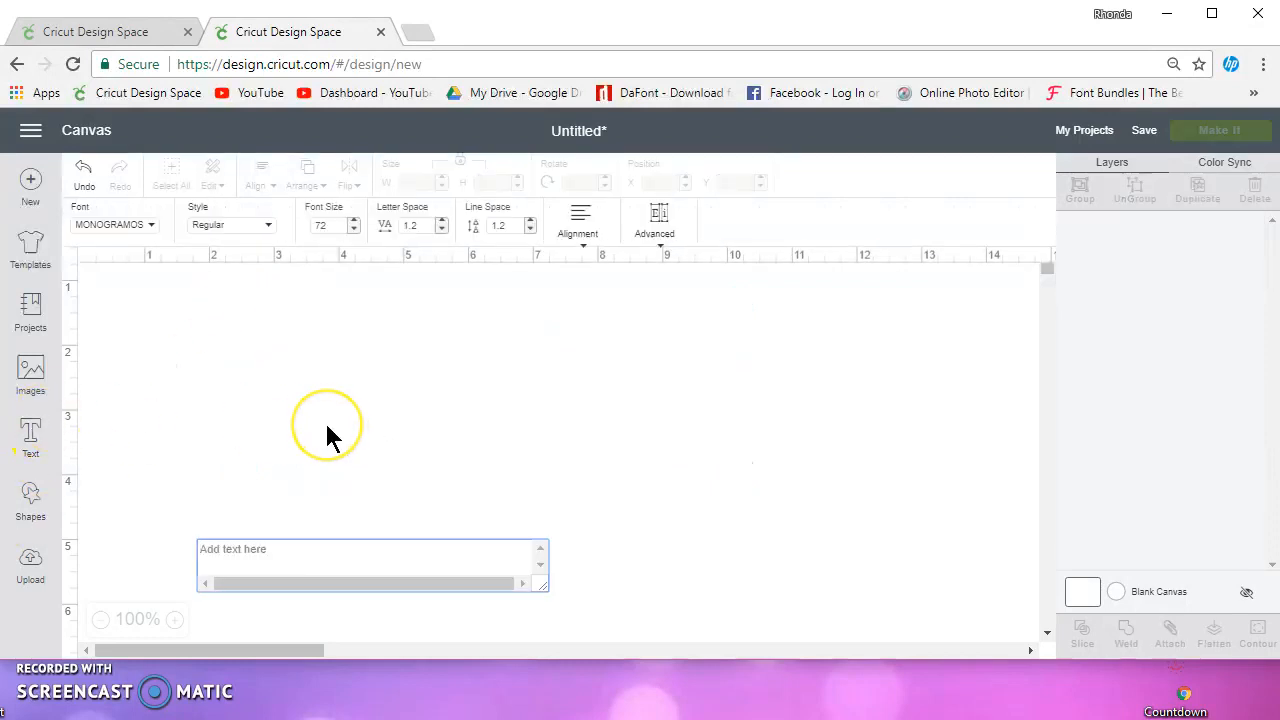
text(rm)
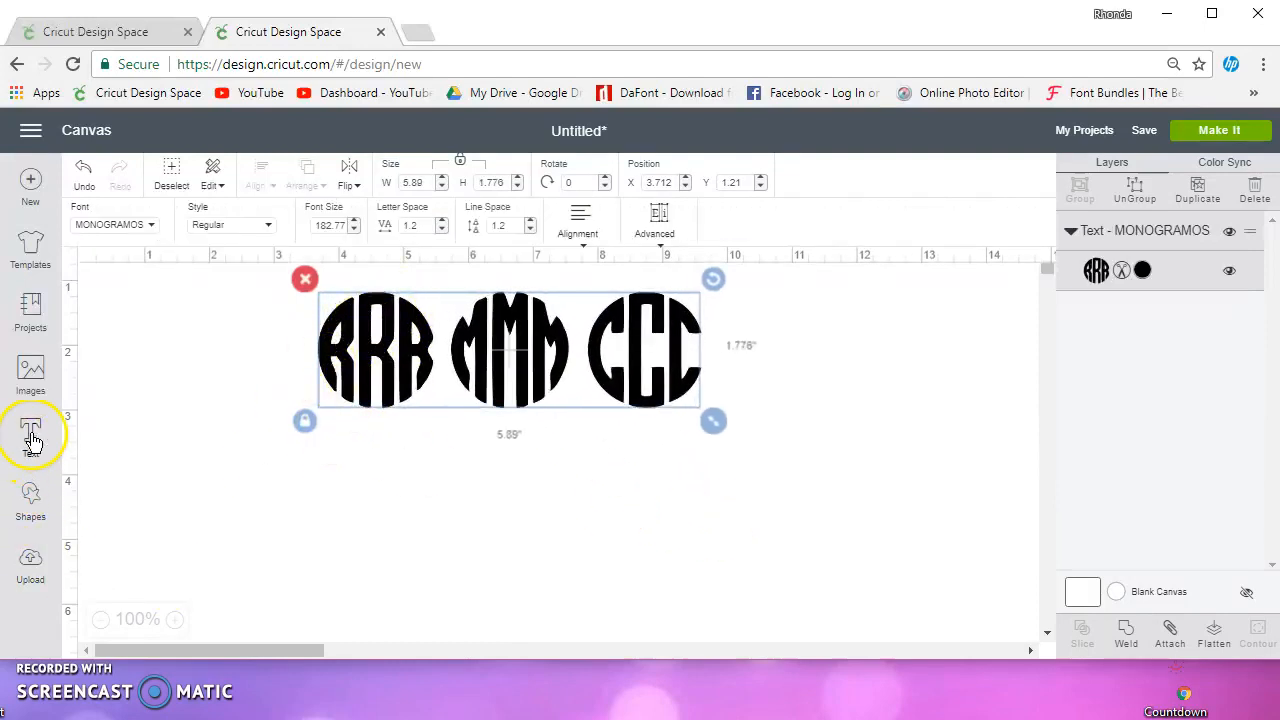
click(30, 432)
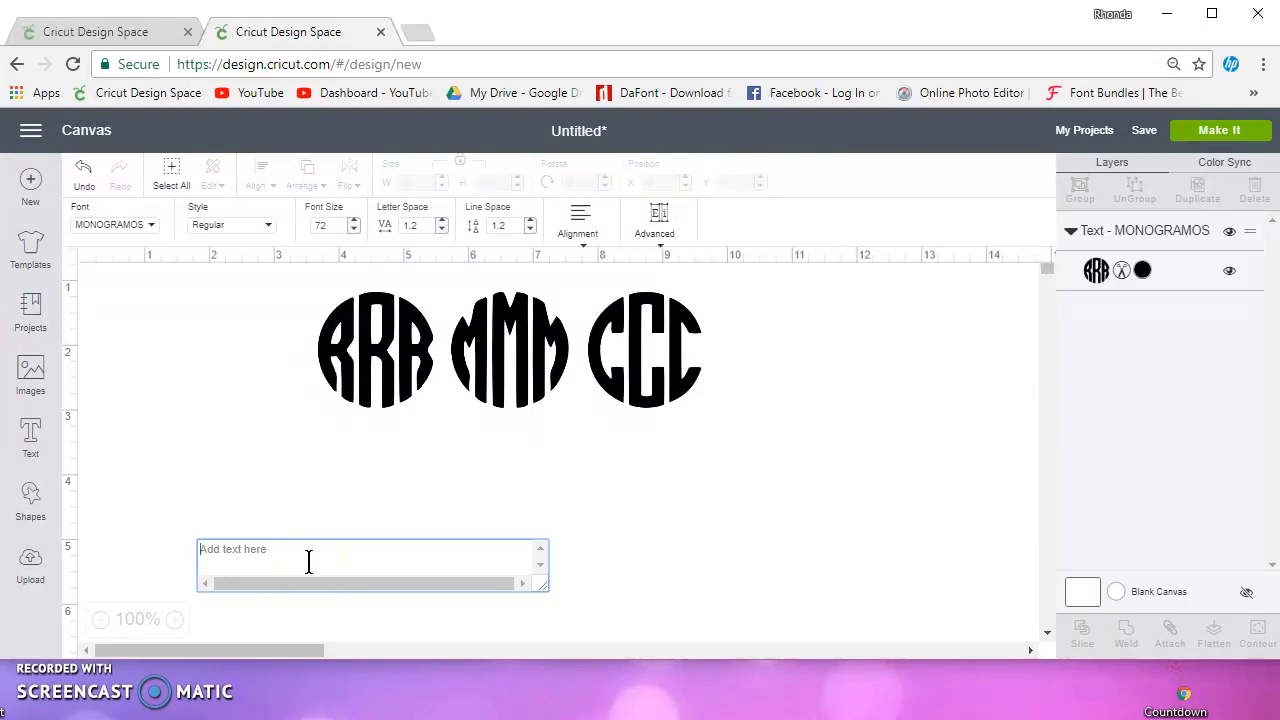
text(RMC)
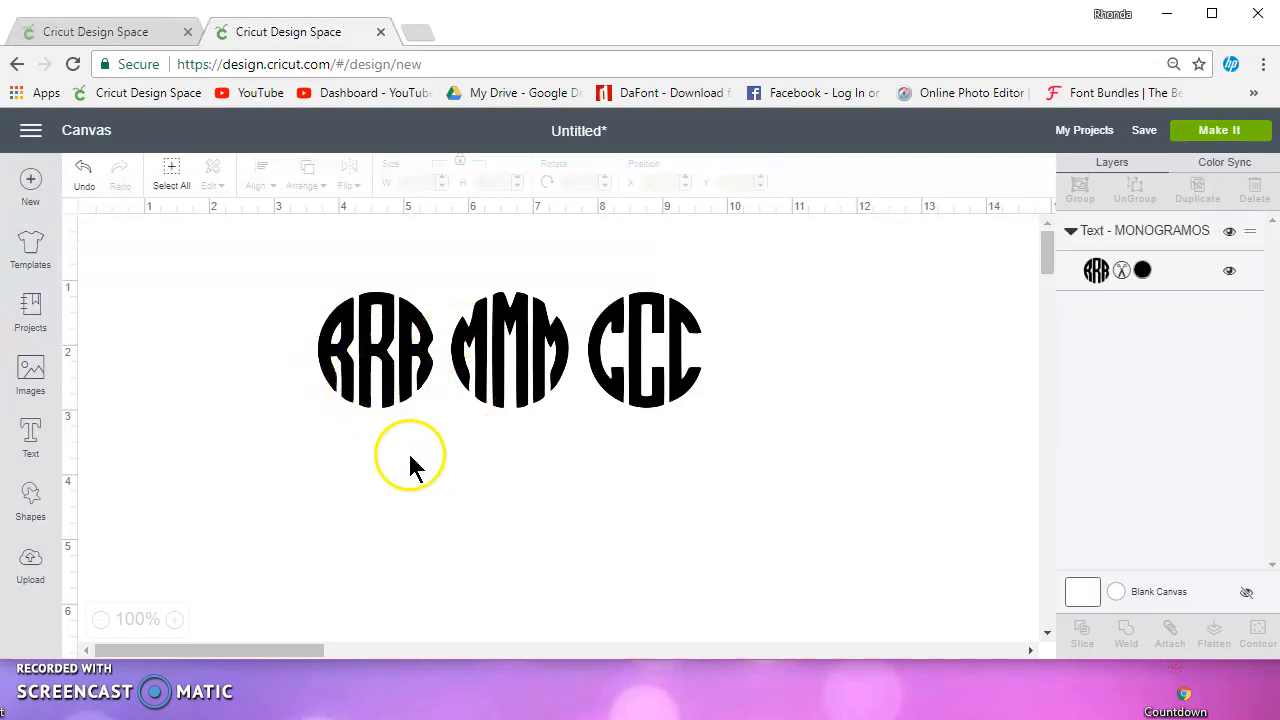
mouse_move(80, 500)
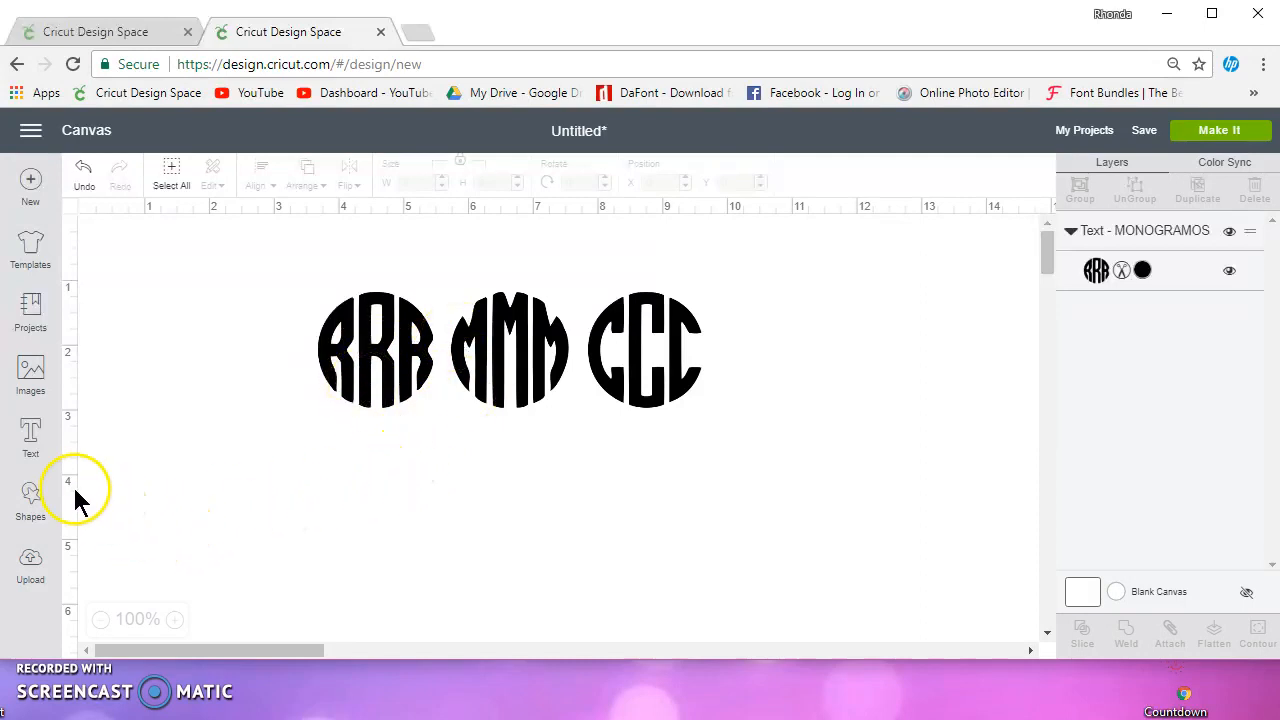
Ungroup the monogram text and drag the CCC and MMM circles apart to the right.
click(508, 350)
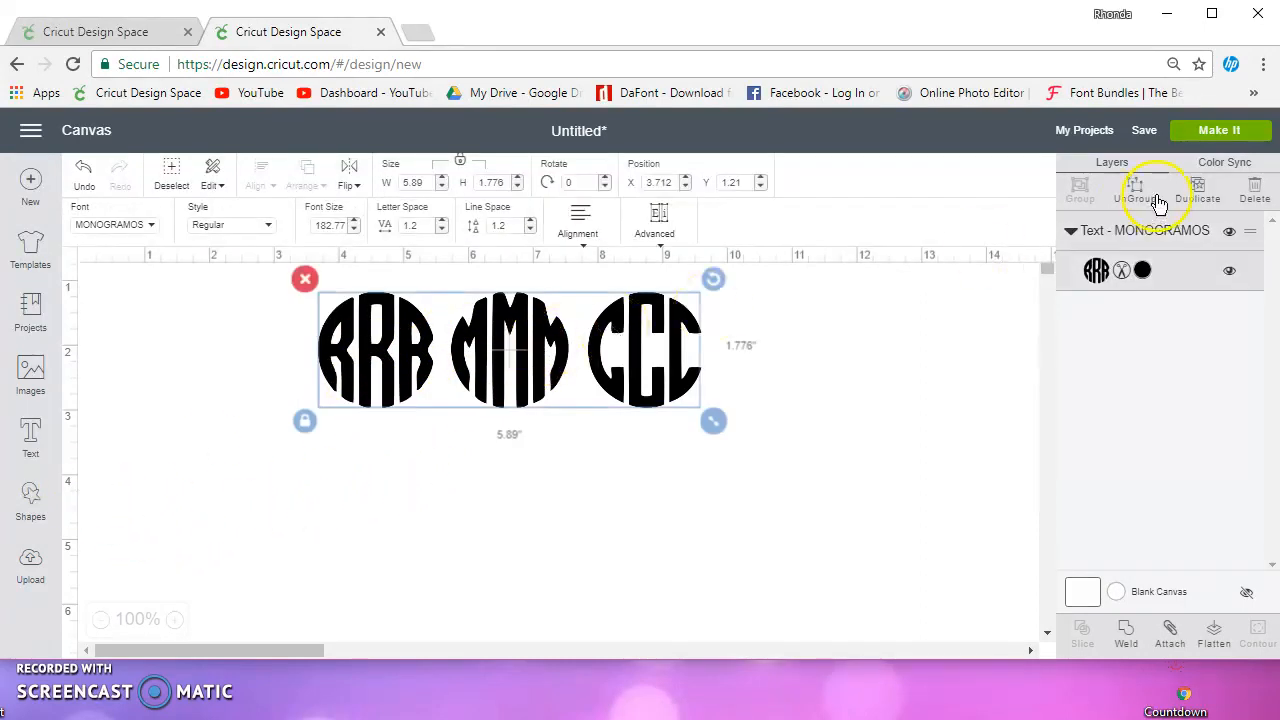
click(1134, 190)
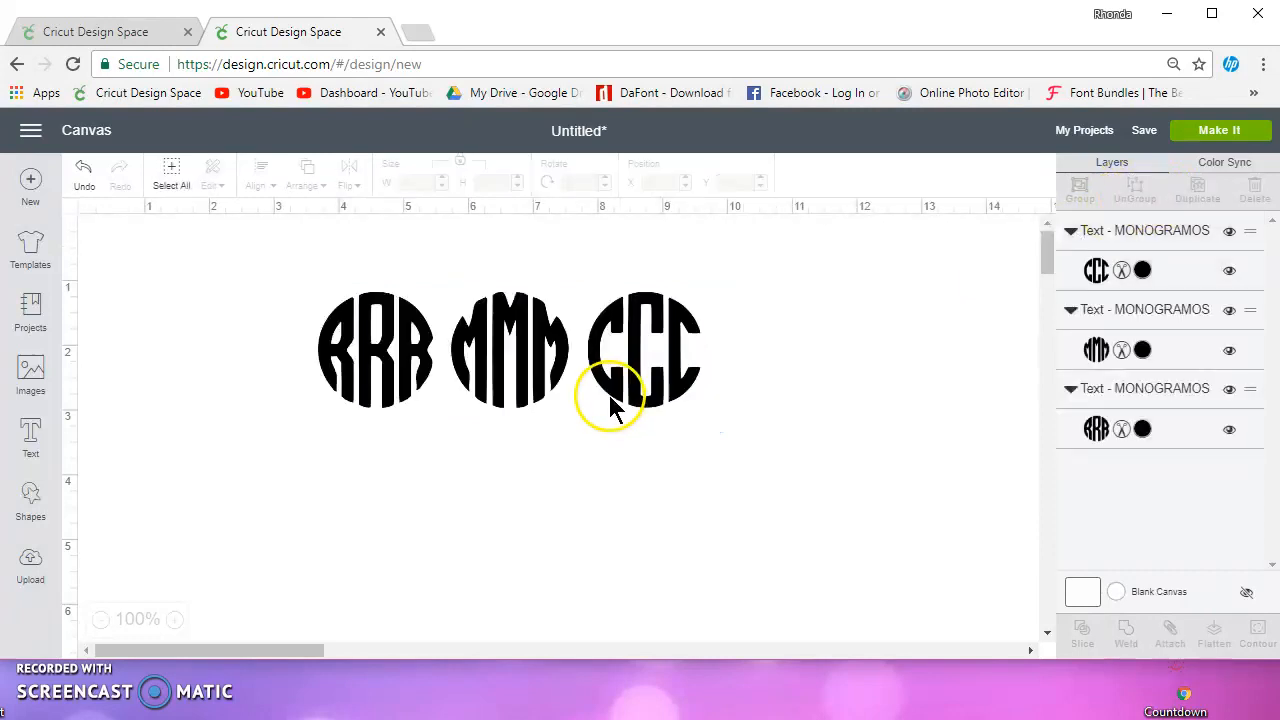
drag(645, 350, 900, 328)
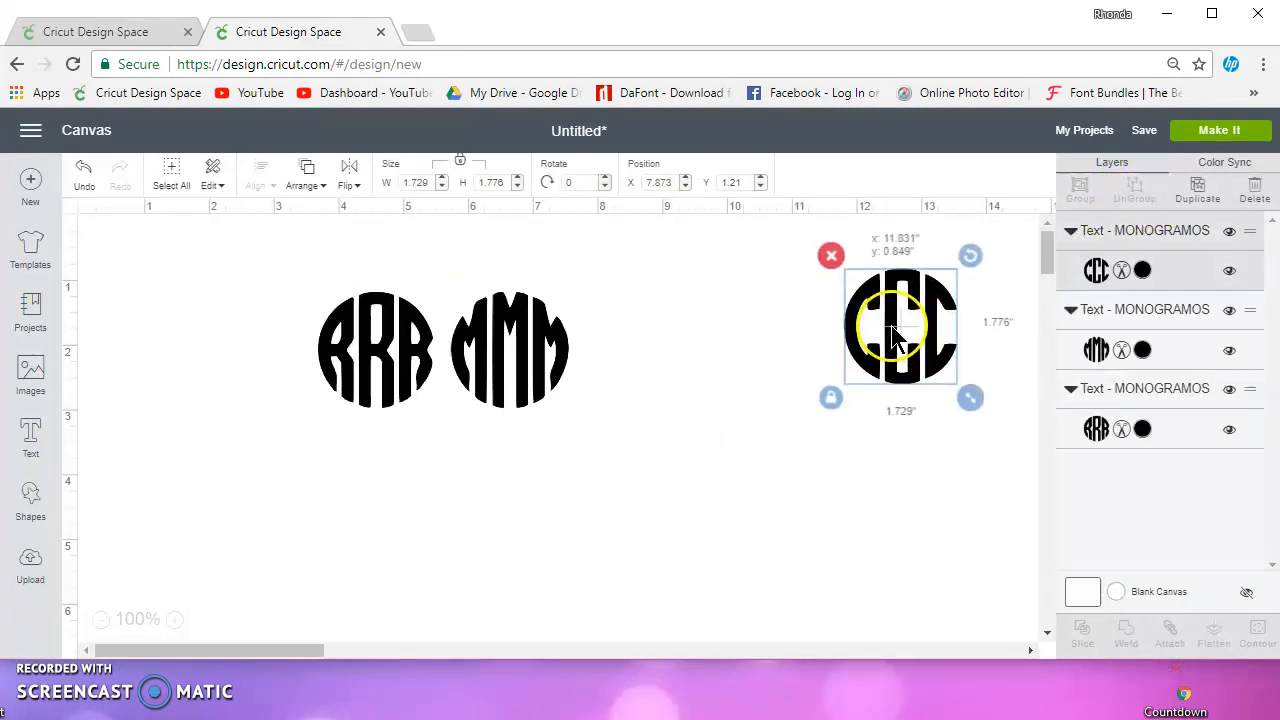
double_click(900, 325)
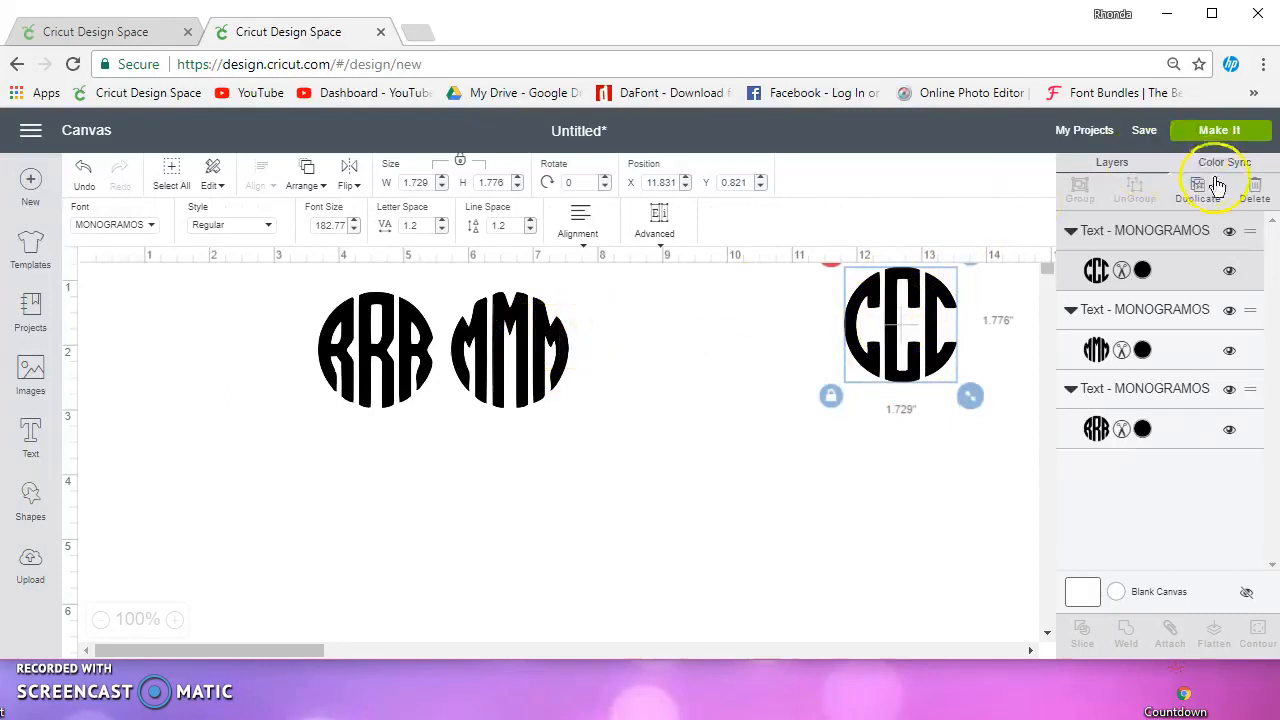
mouse_move(948, 428)
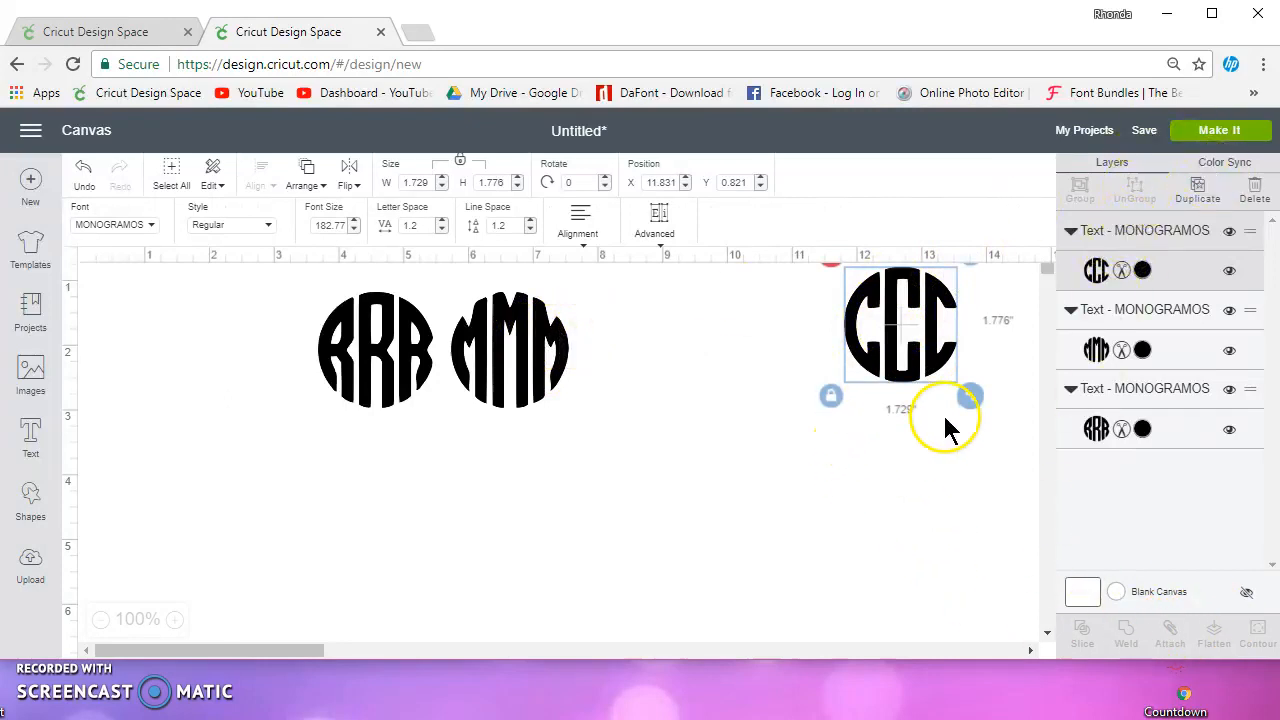
drag(900, 325, 912, 357)
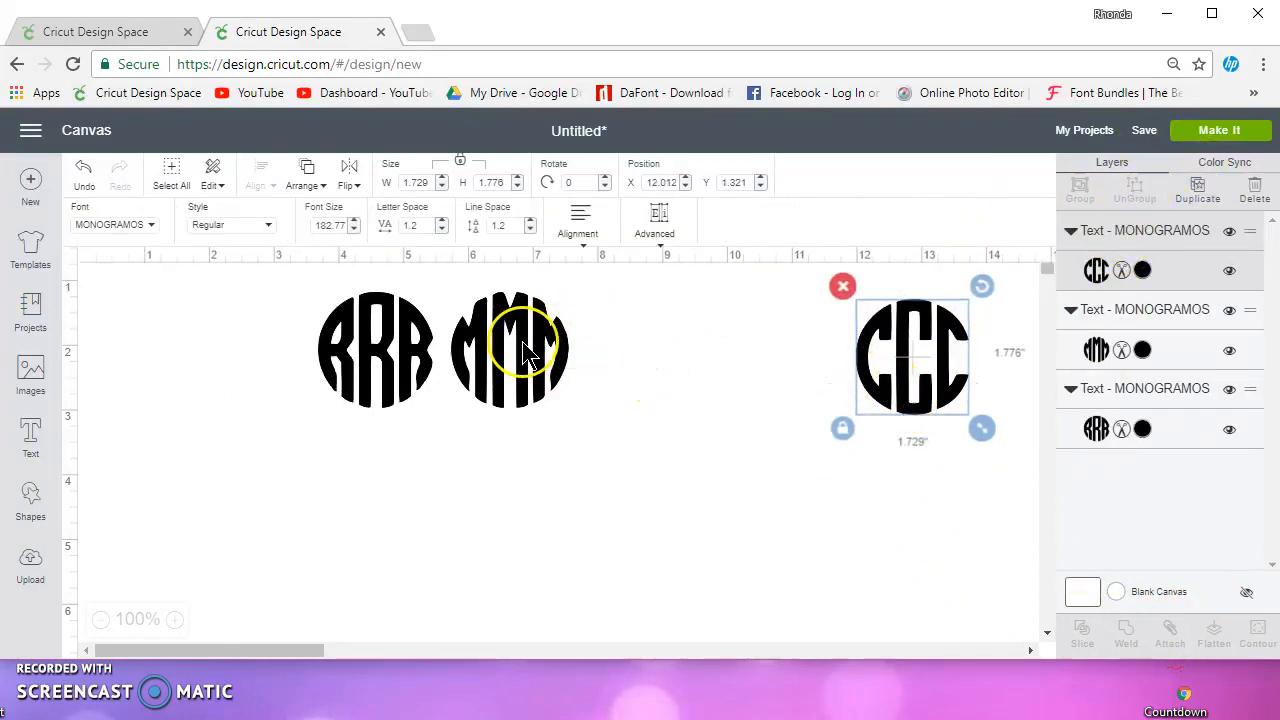
drag(510, 350, 763, 350)
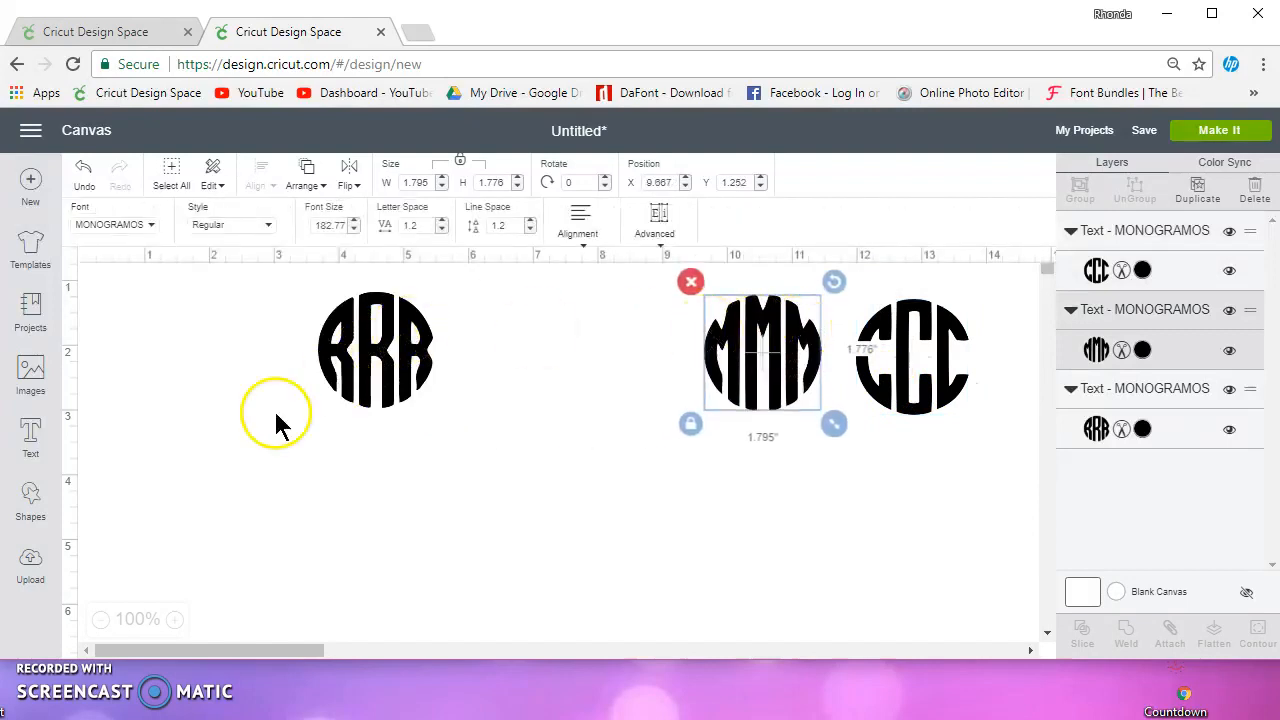
mouse_move(30, 497)
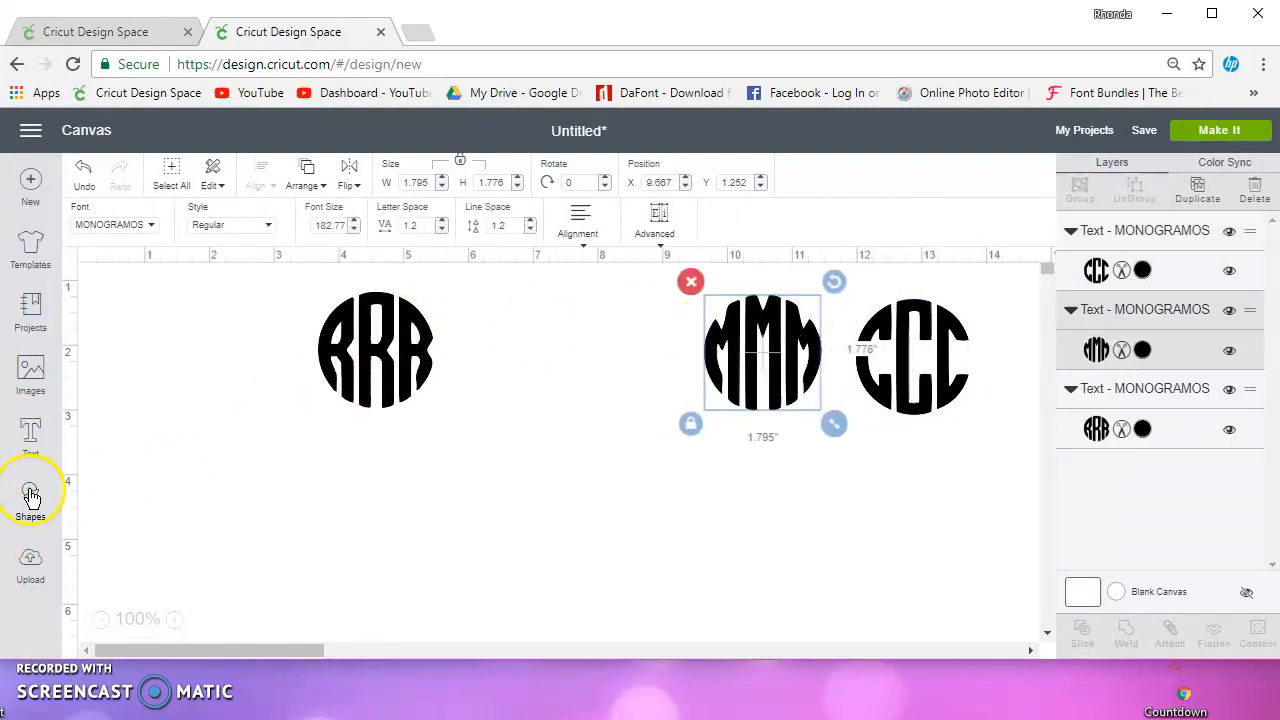
Add squares and cover all but the left R of RRR, selecting square and circle.
click(30, 500)
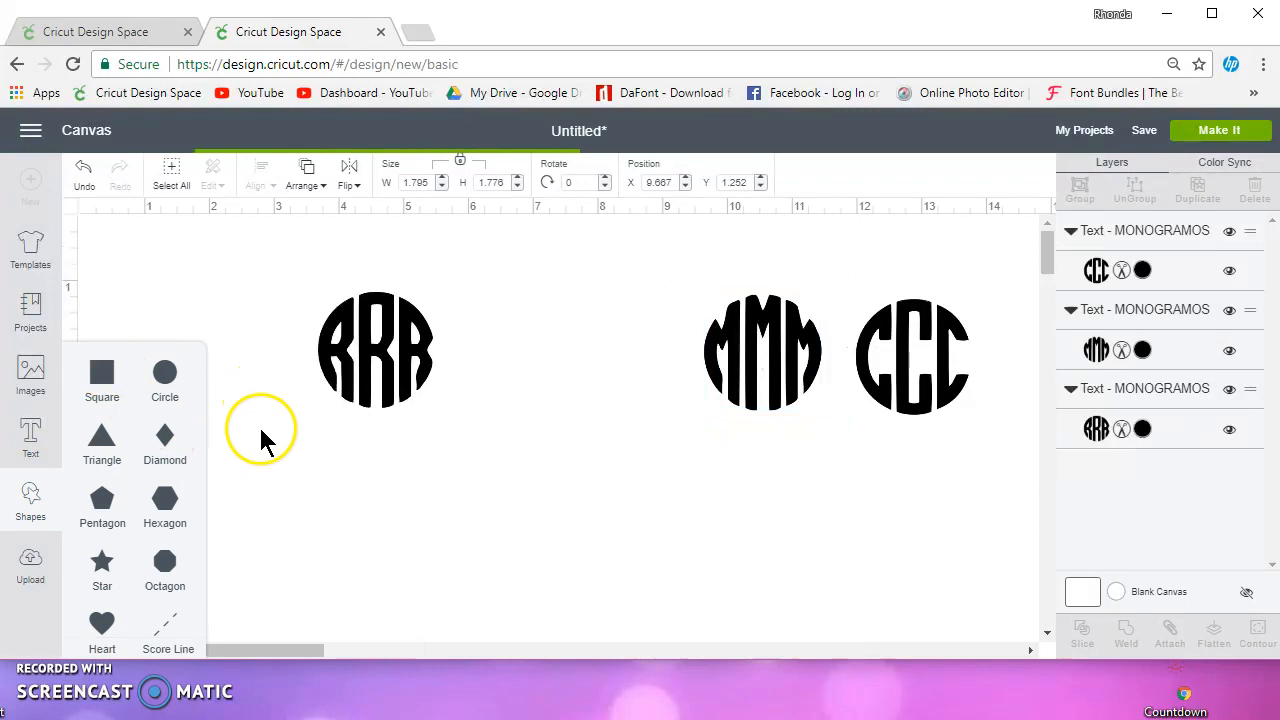
click(101, 372)
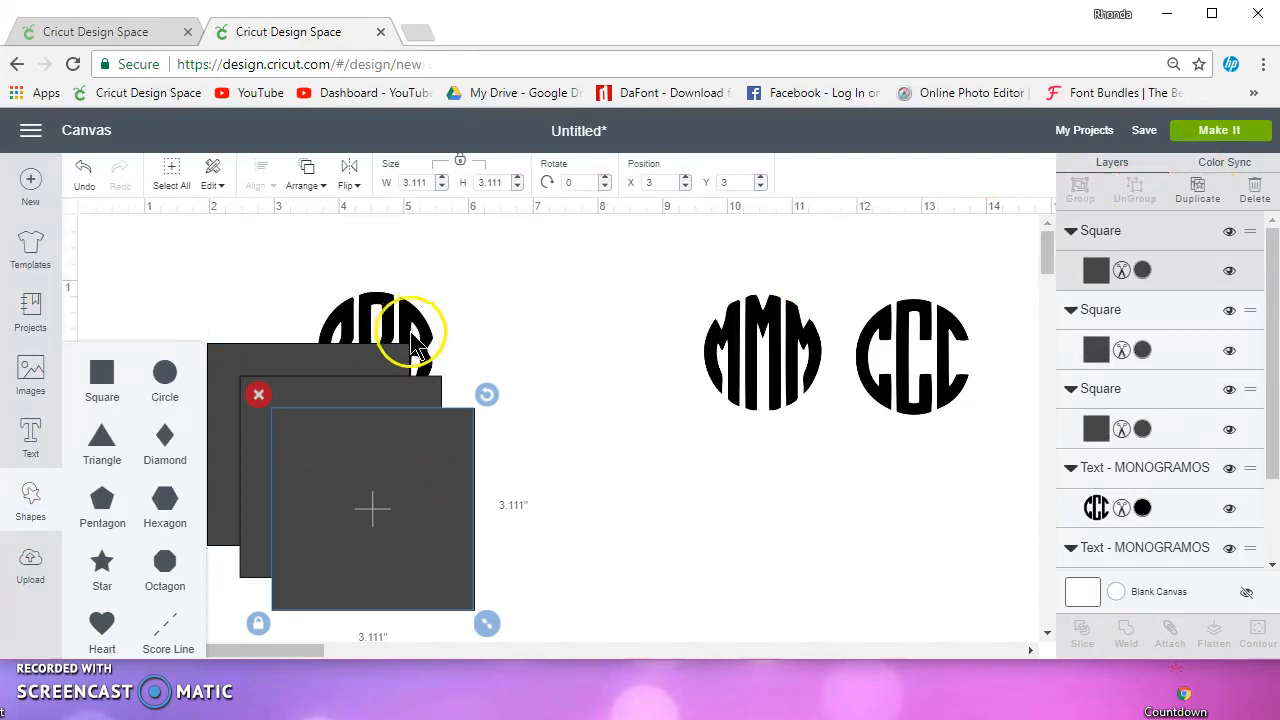
drag(372, 510, 617, 438)
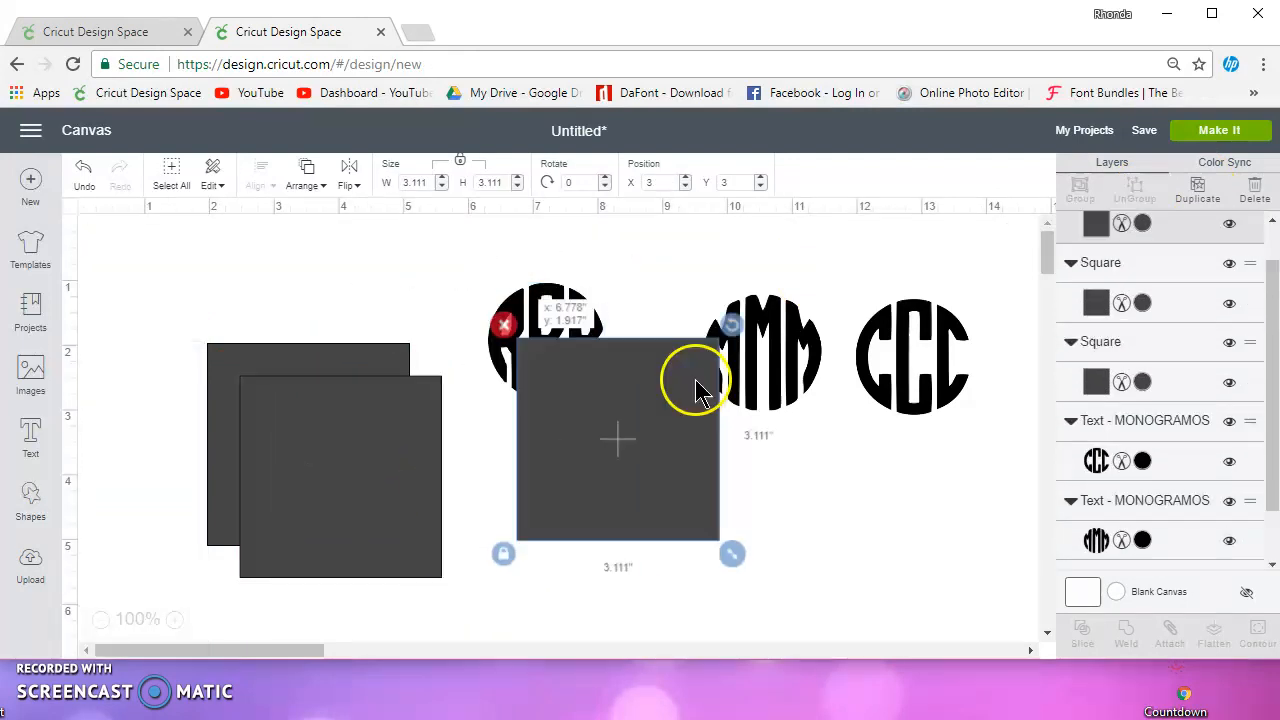
drag(617, 438, 628, 362)
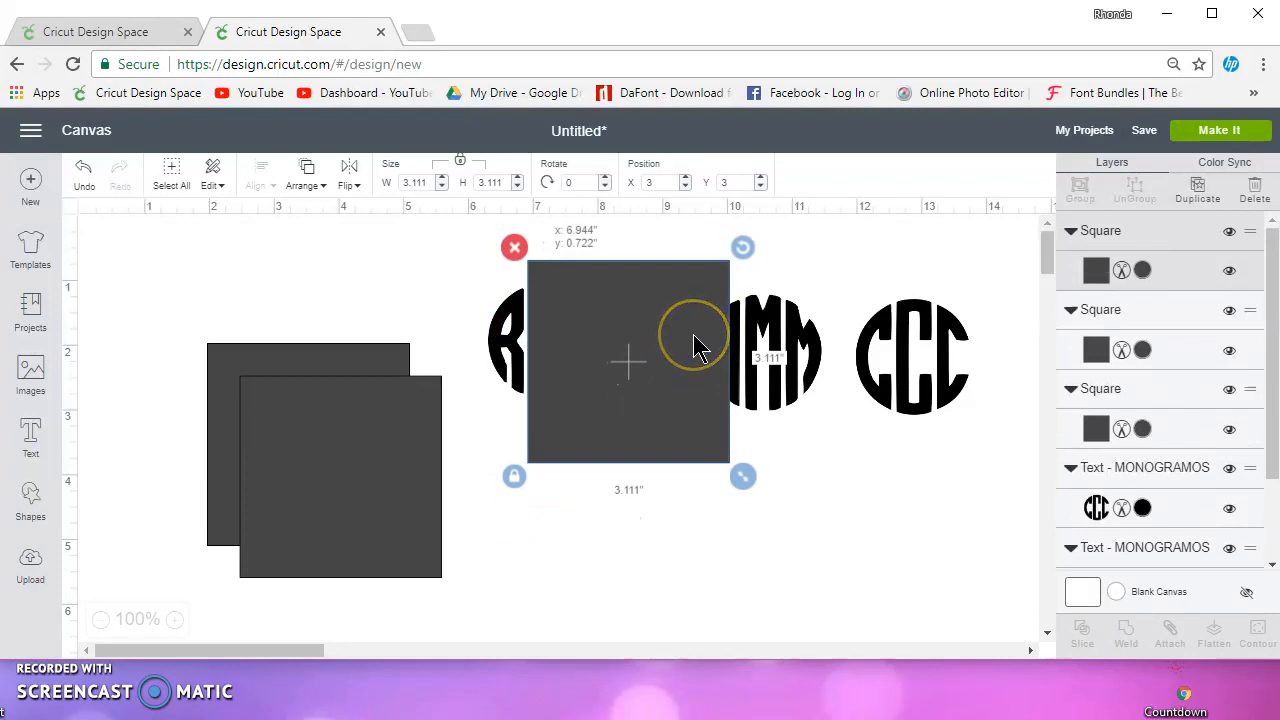
mouse_move(515, 247)
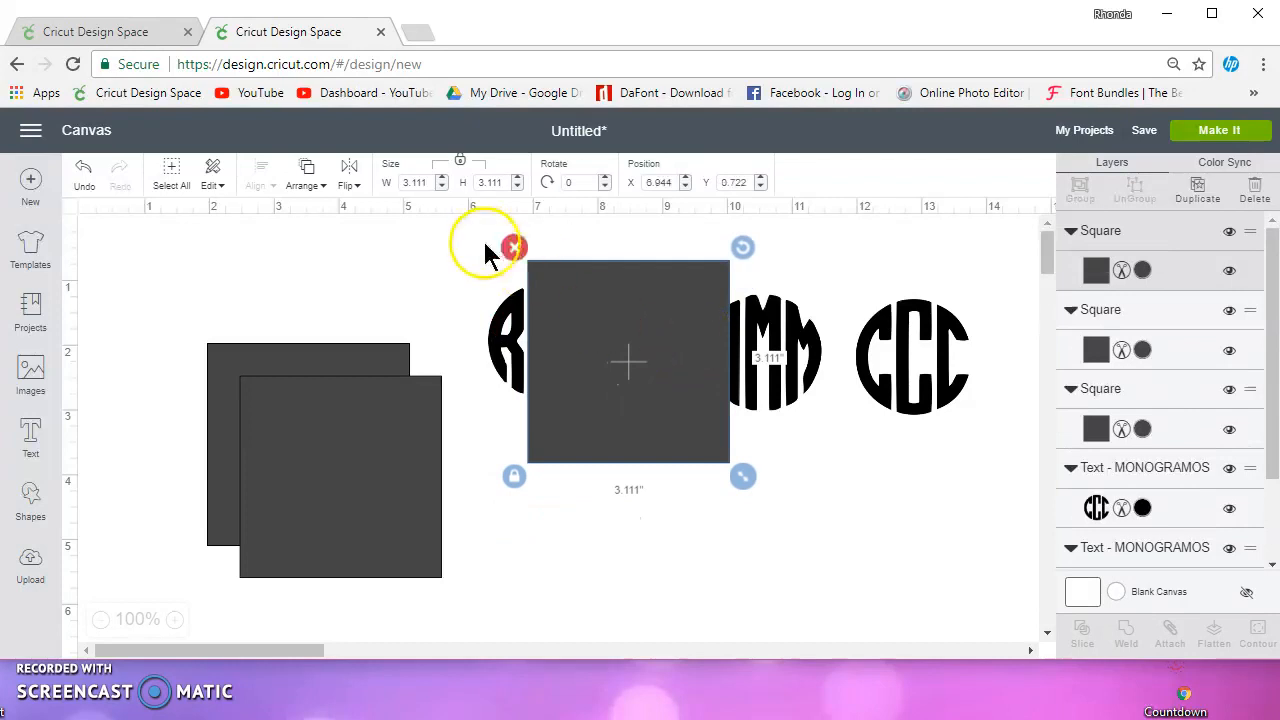
mouse_move(485, 247)
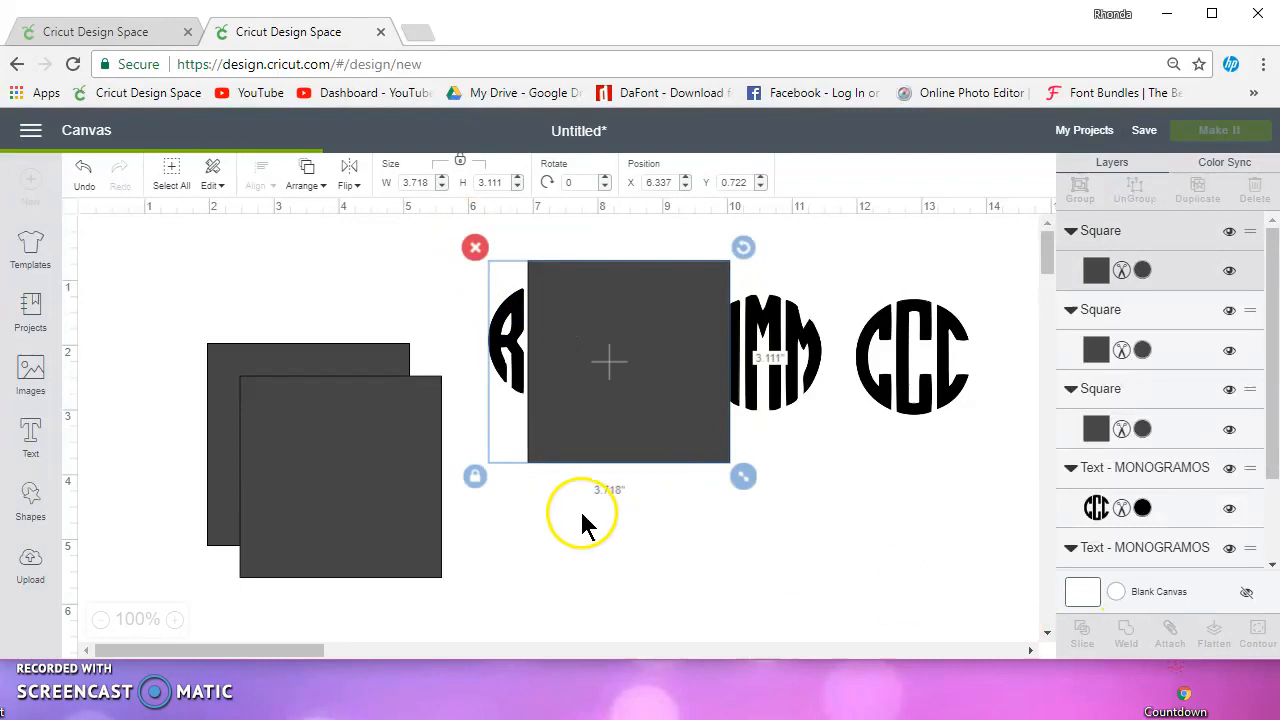
click(1081, 635)
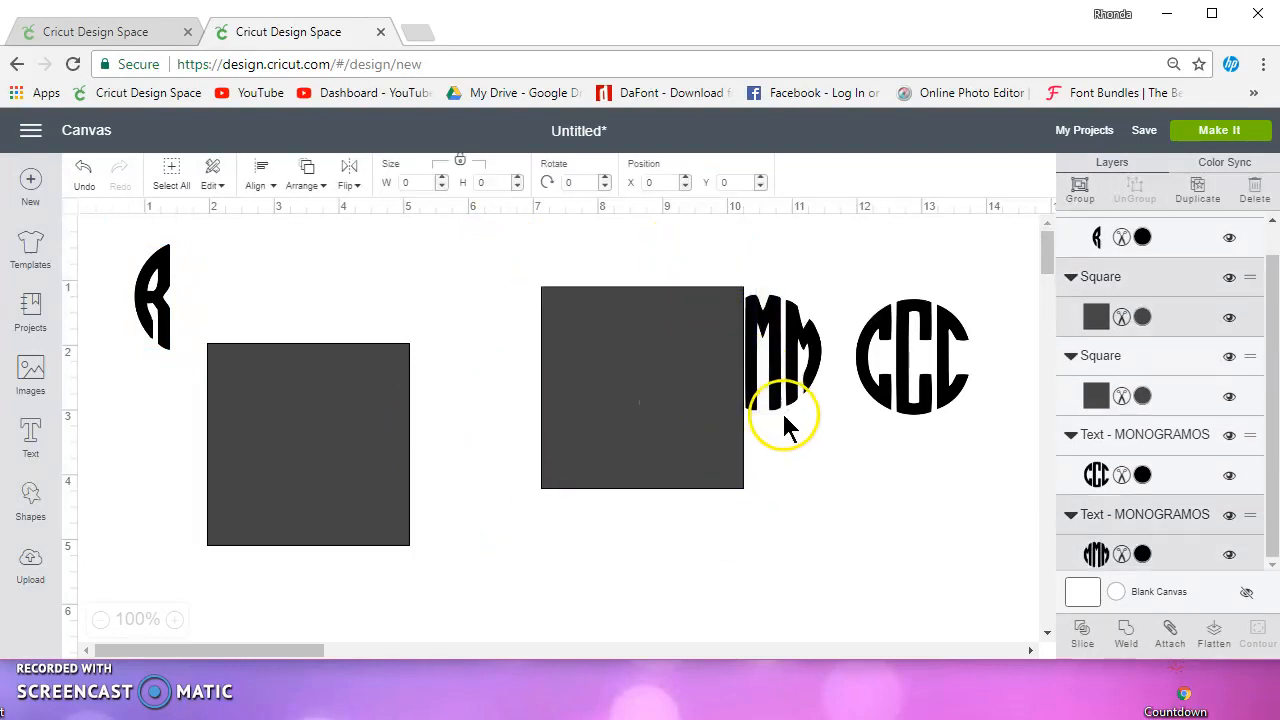
Slice MMM twice with the square to isolate the middle M, then move the square toward CCC.
click(1082, 635)
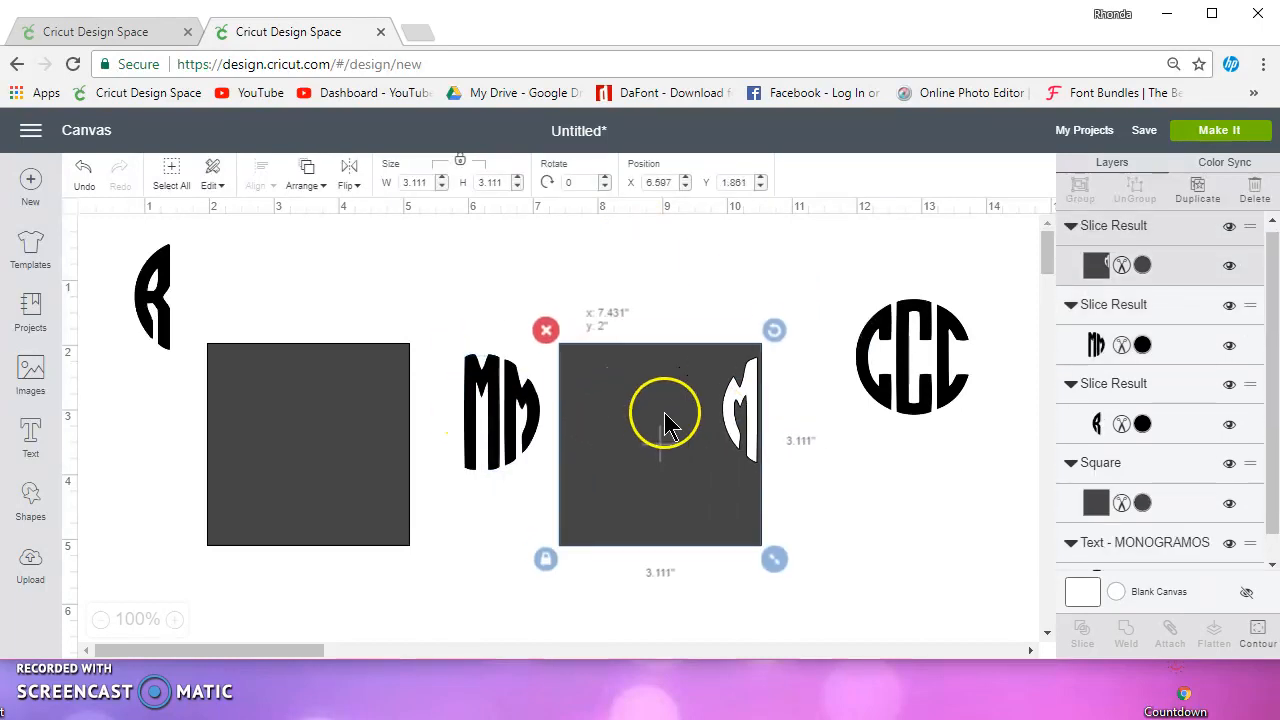
drag(665, 415, 605, 390)
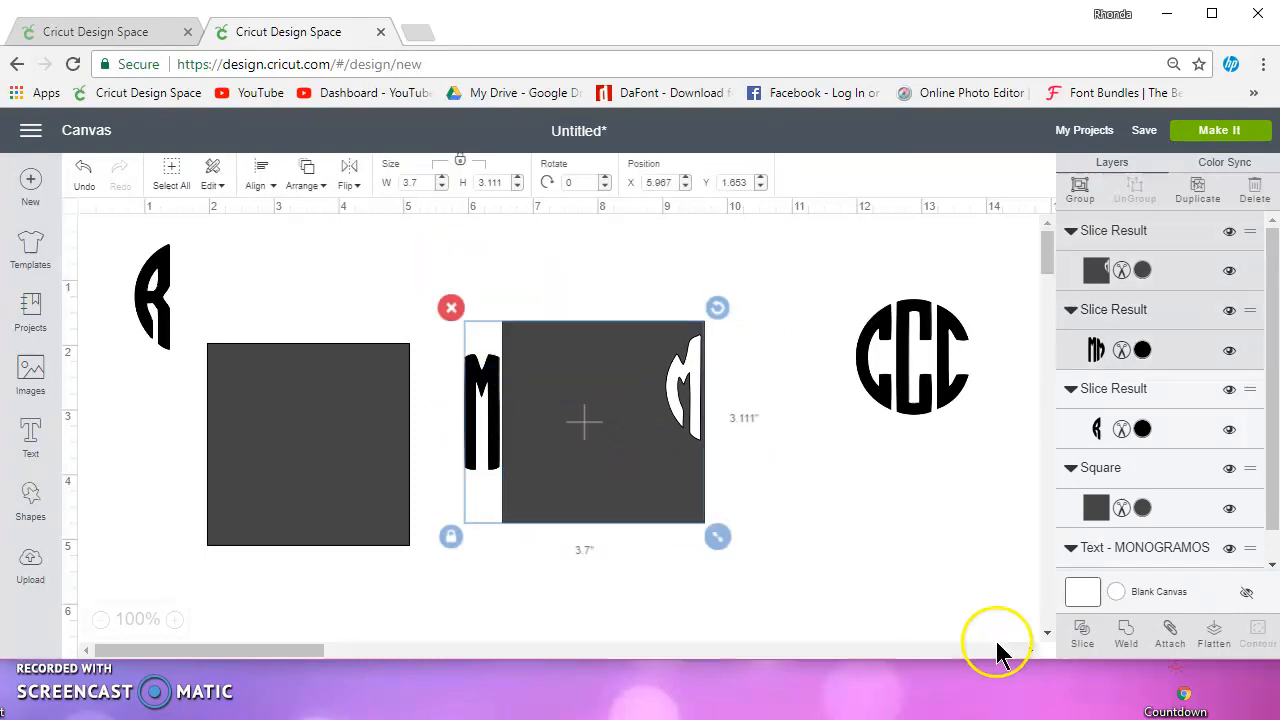
click(1081, 635)
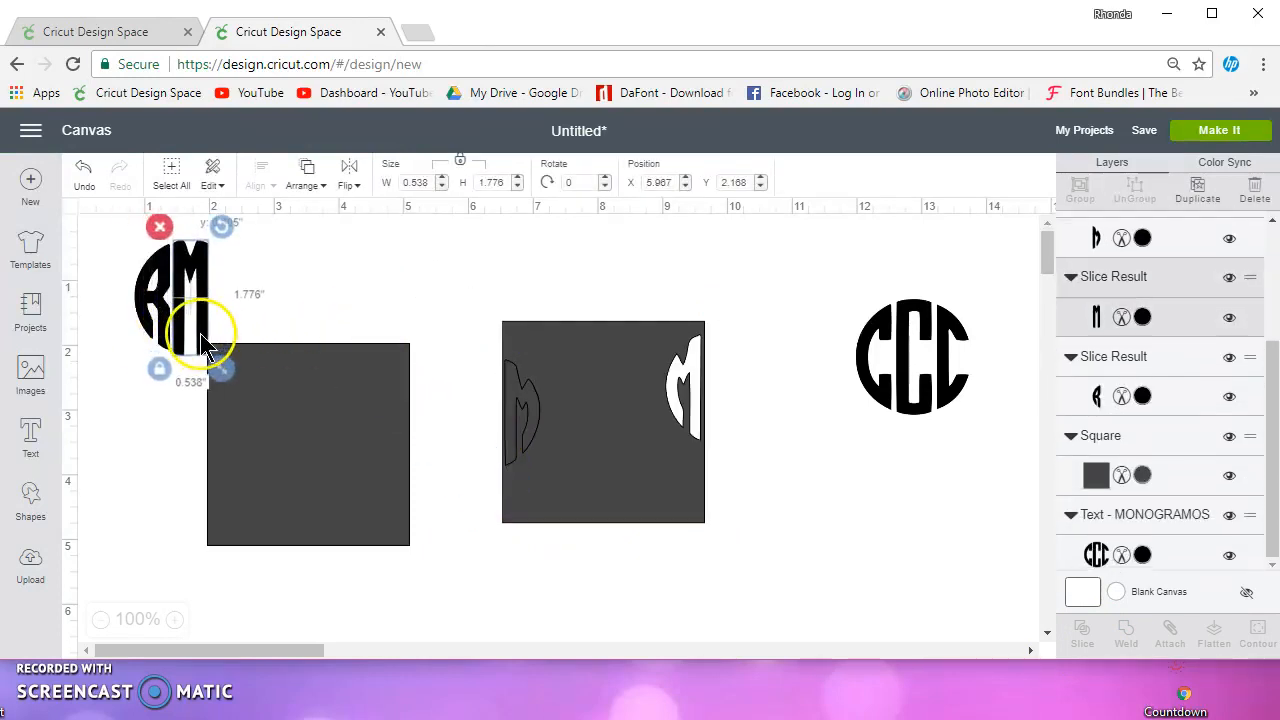
click(603, 422)
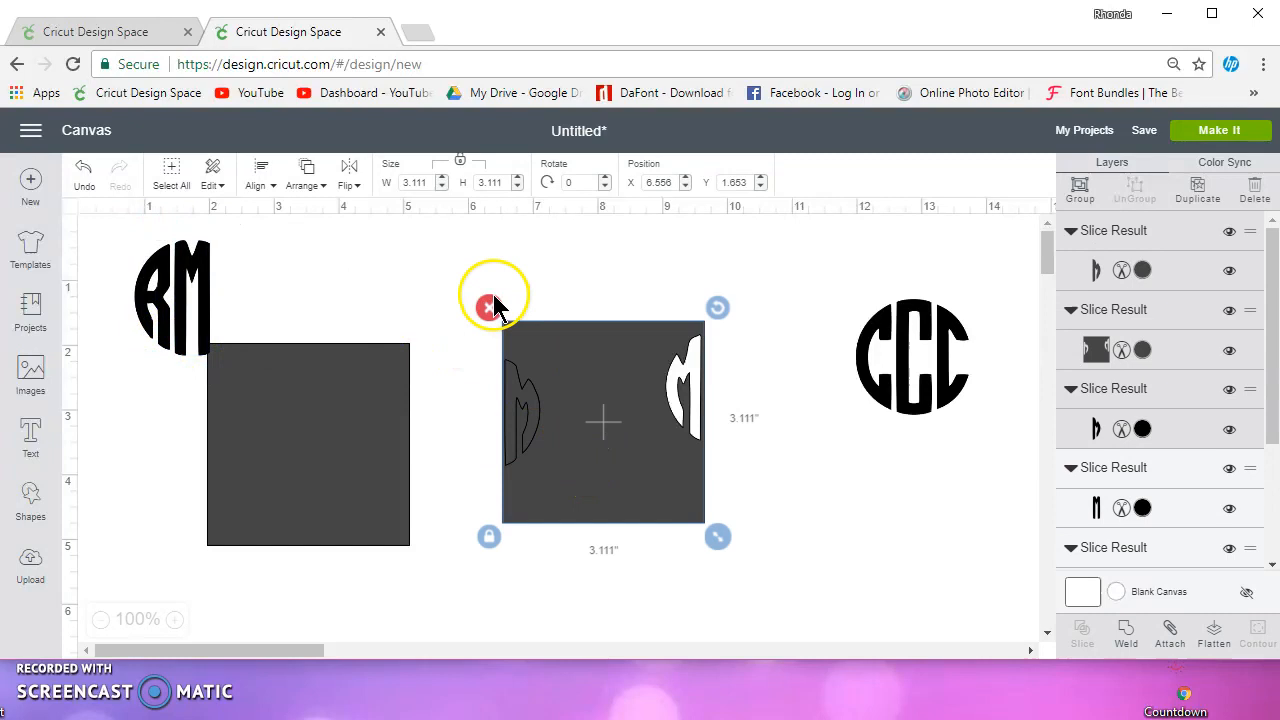
drag(603, 422, 386, 455)
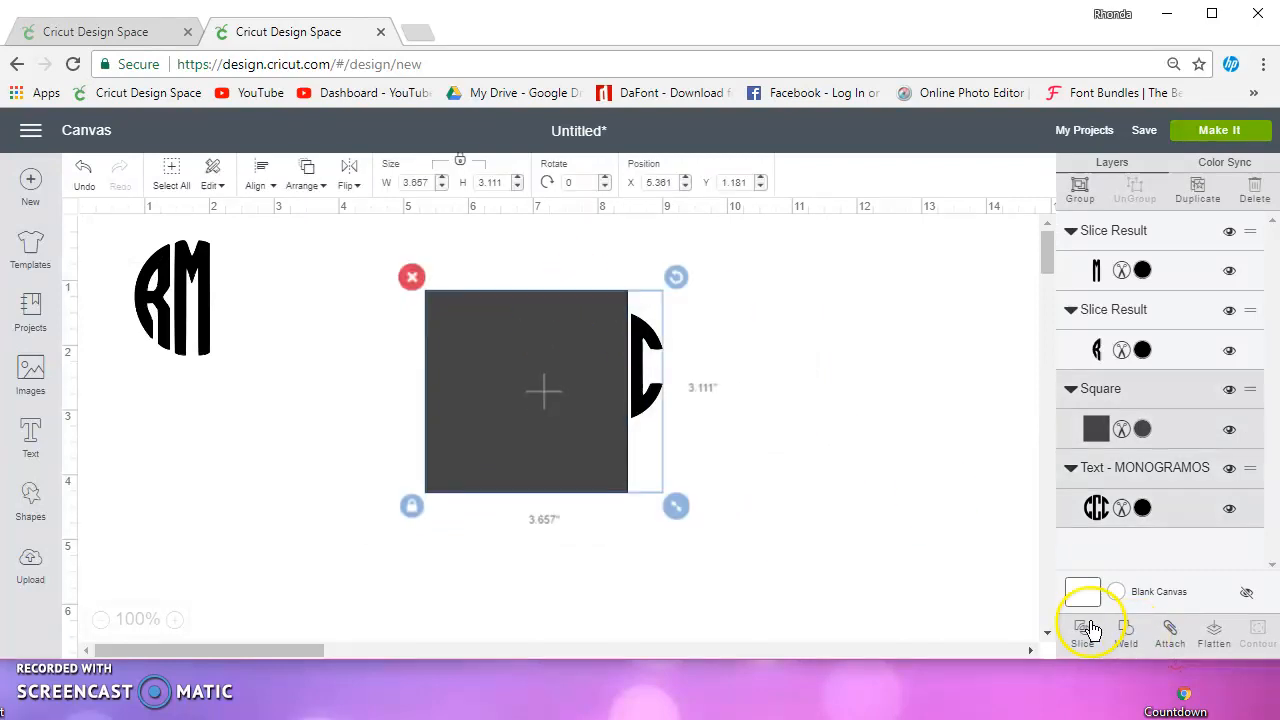
Slice the CCC circle with the square to keep its right C.
click(1082, 630)
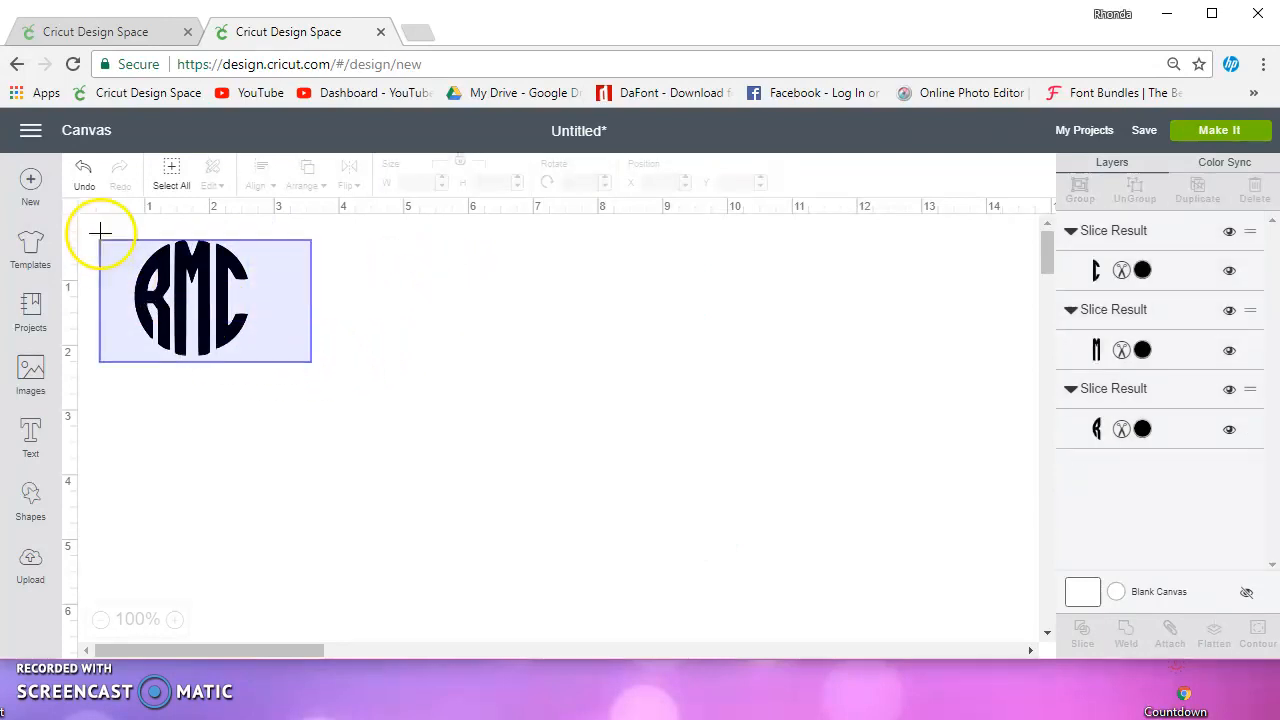
Group the R, M and C pieces and scale the monogram to about 3.3 inches, then deselect.
click(190, 300)
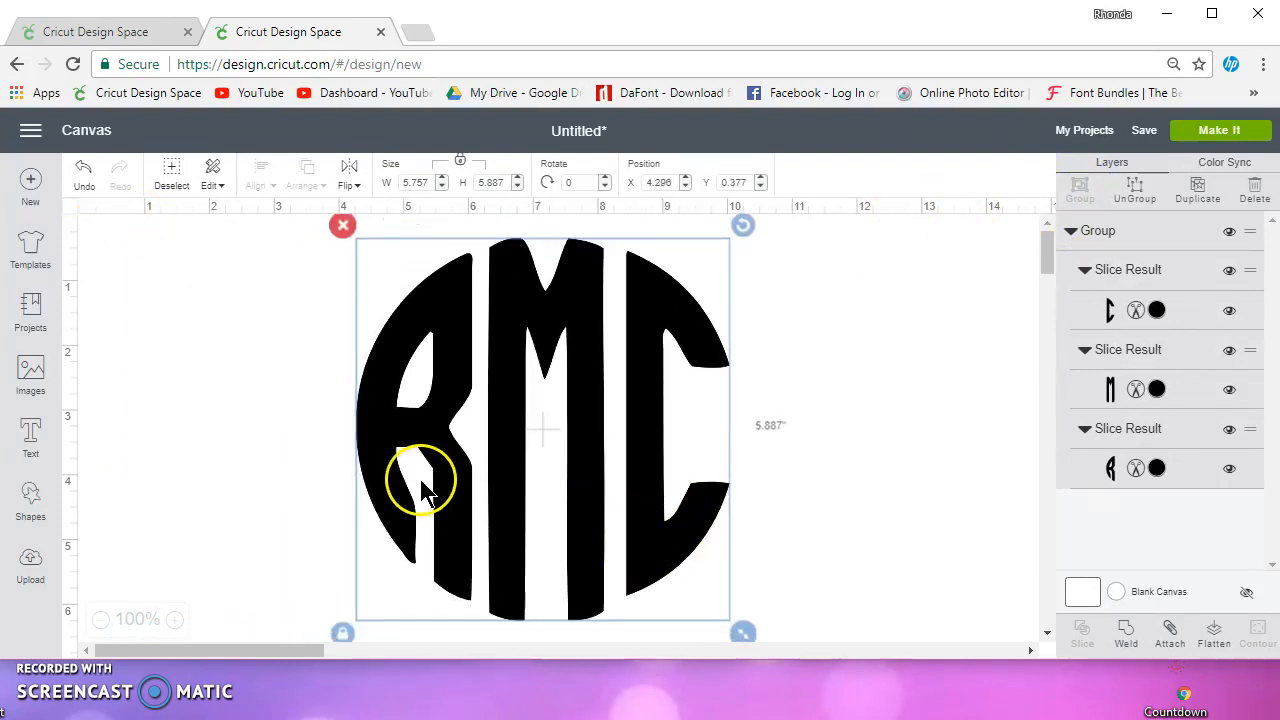
mouse_move(380, 460)
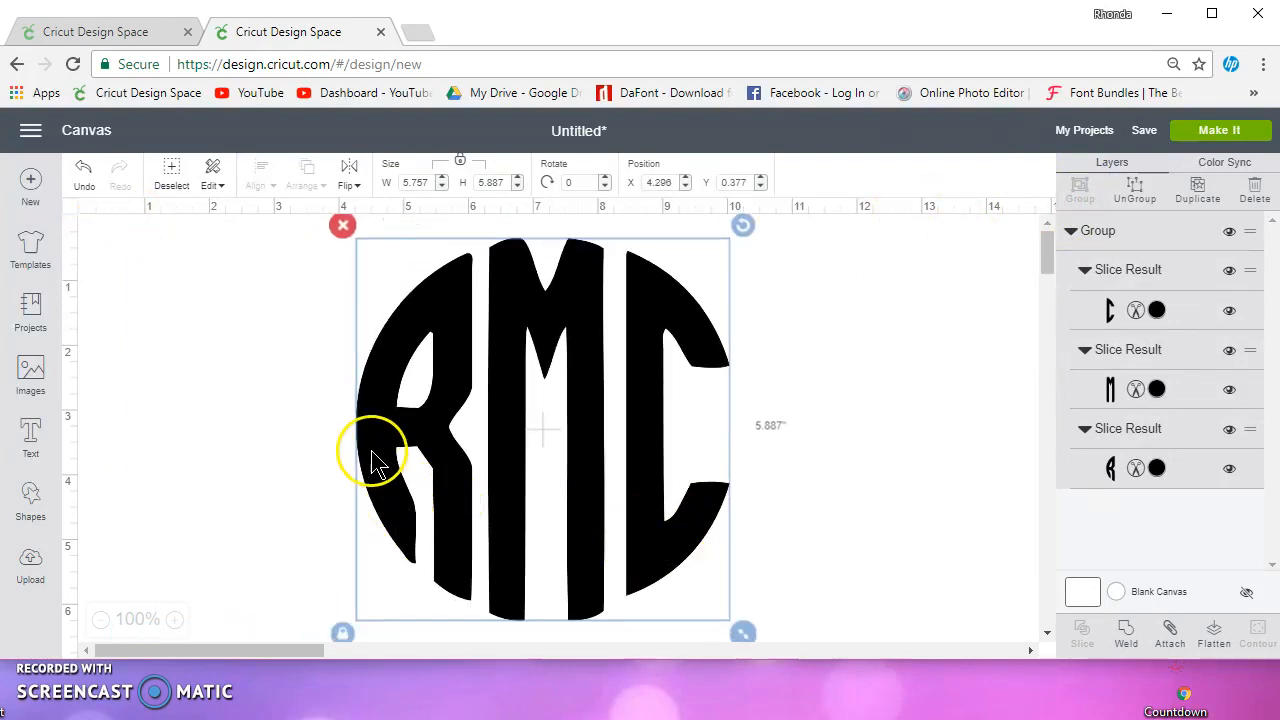
mouse_move(378, 478)
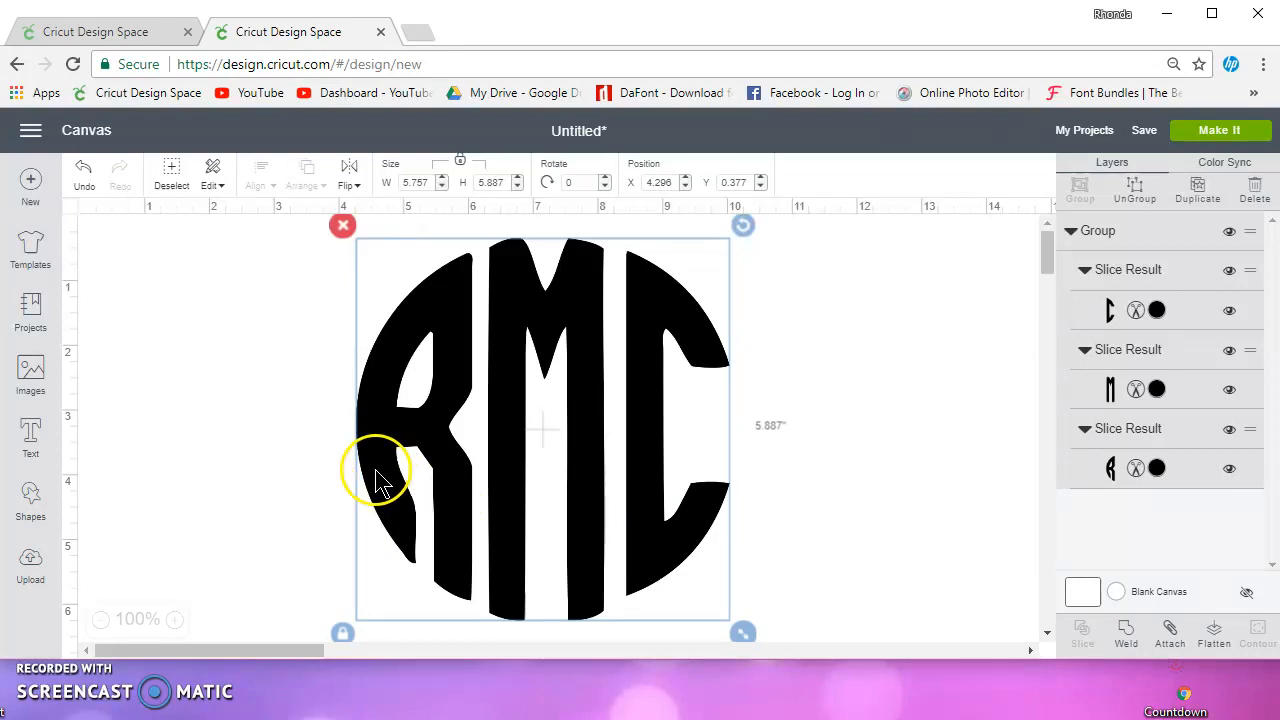
mouse_move(385, 478)
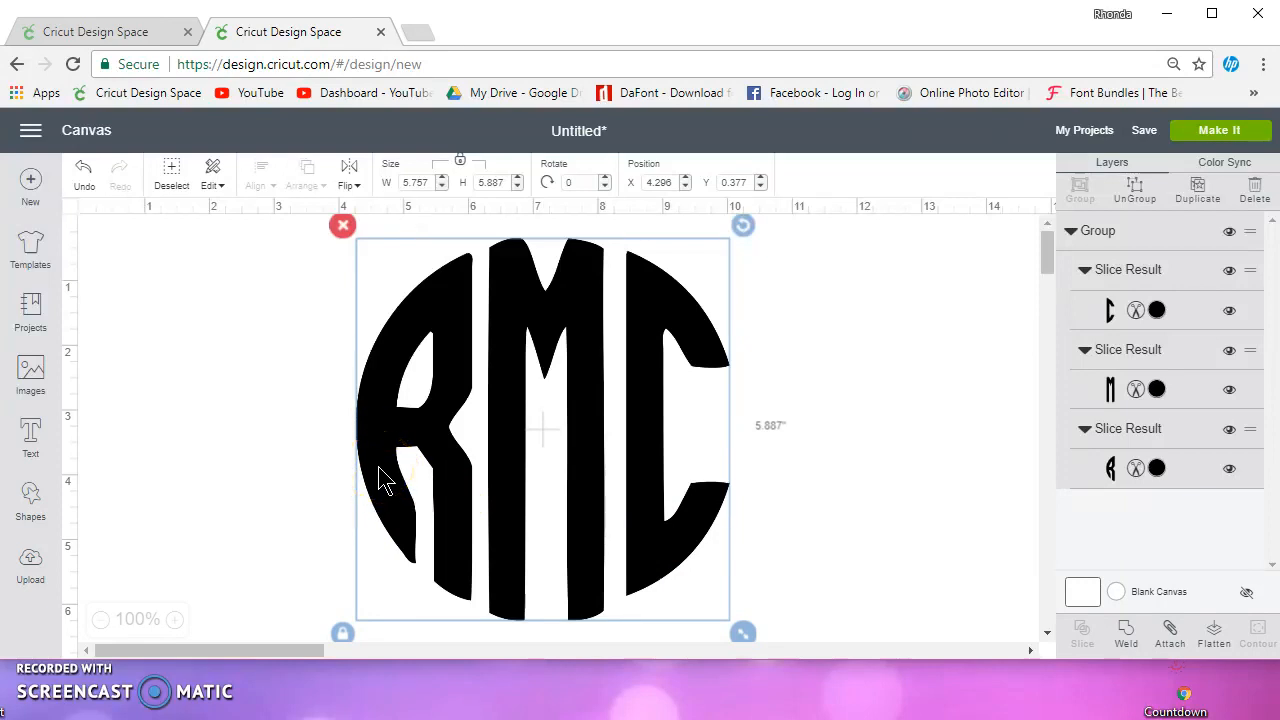
drag(742, 631, 642, 528)
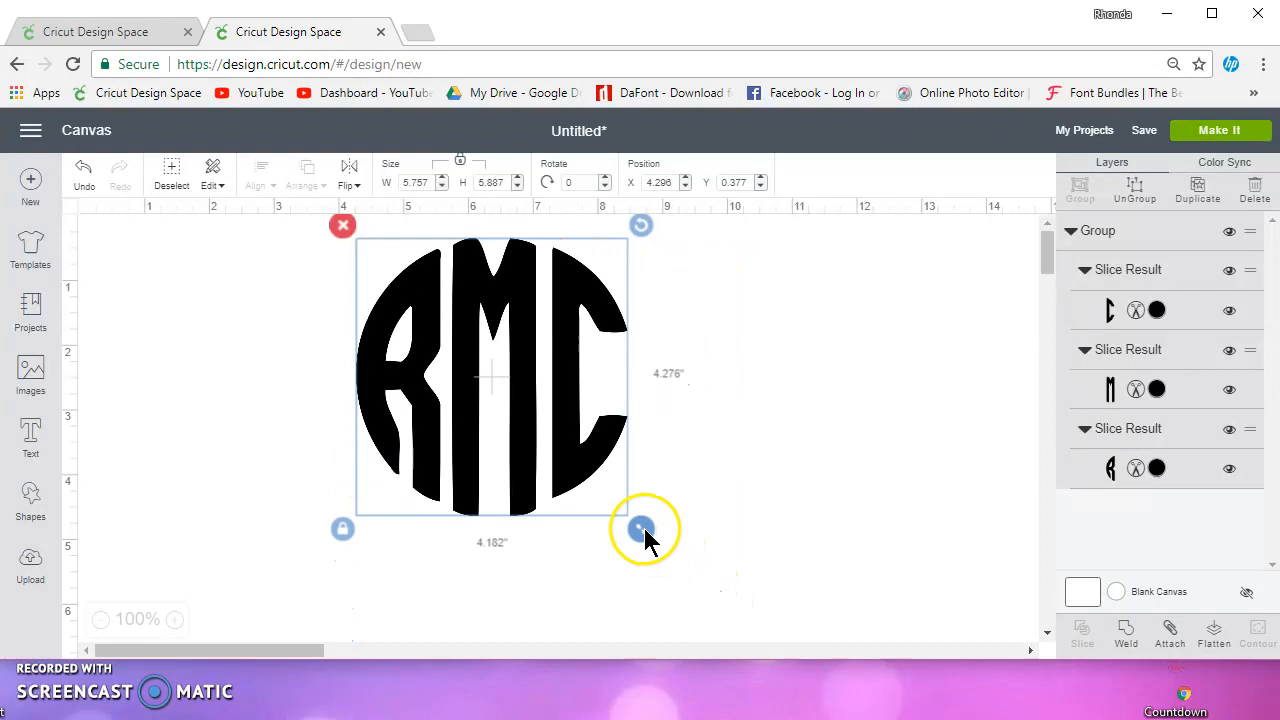
drag(643, 528, 558, 472)
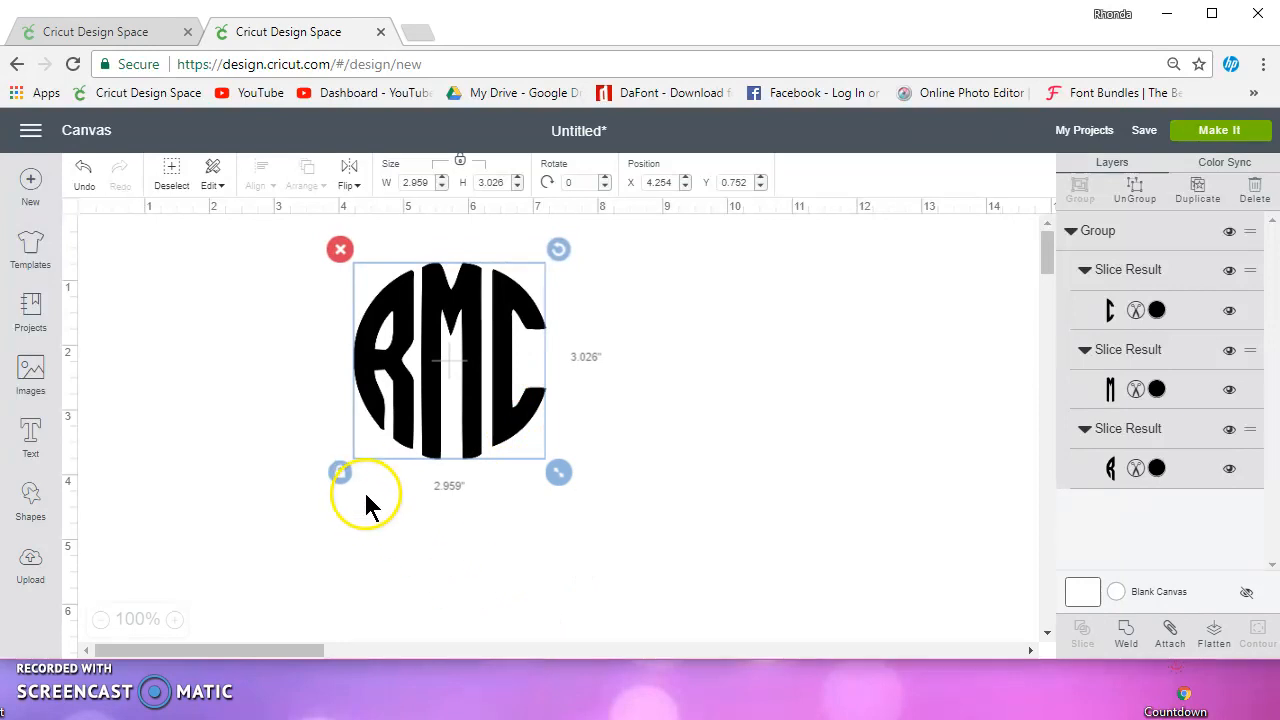
mouse_move(660, 505)
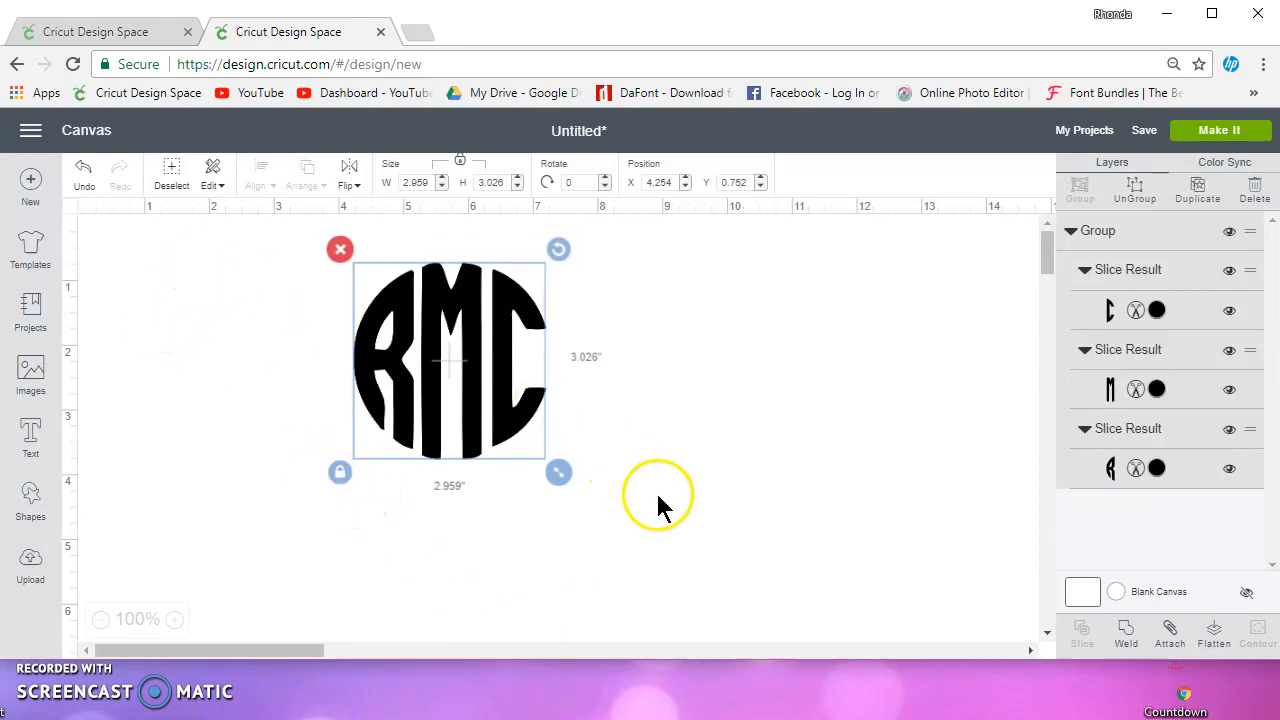
mouse_move(375, 380)
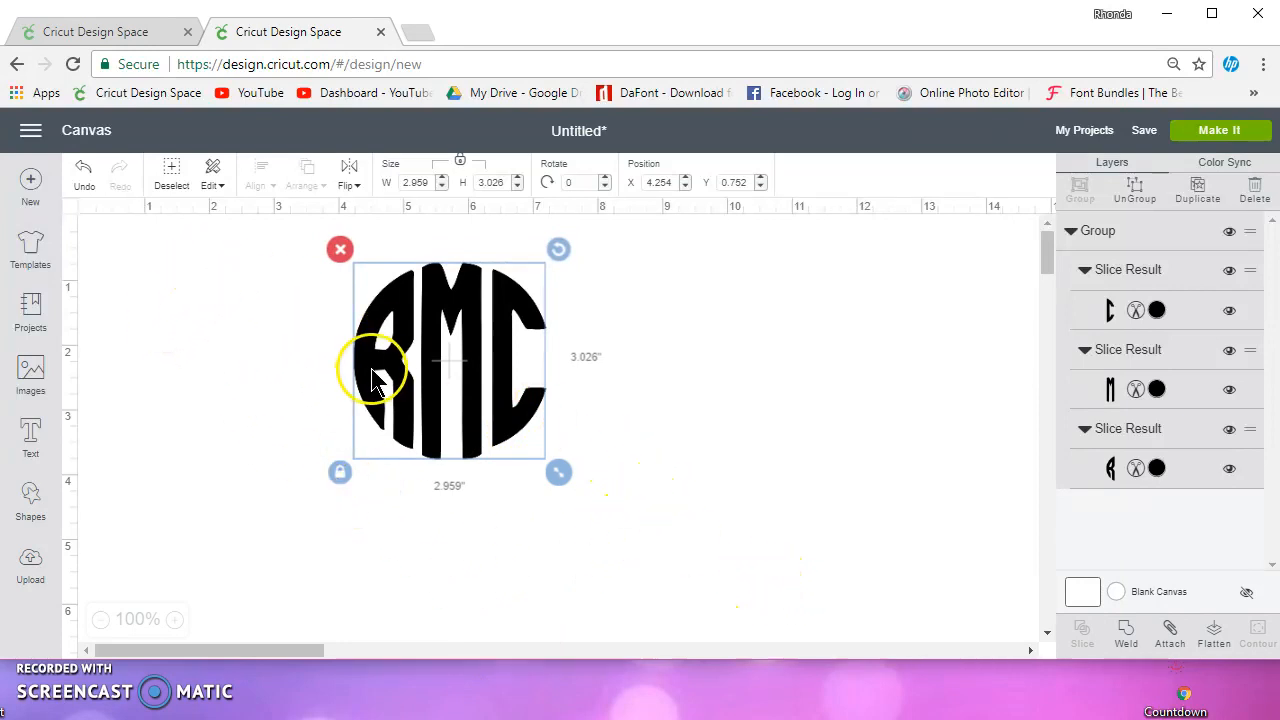
mouse_move(365, 375)
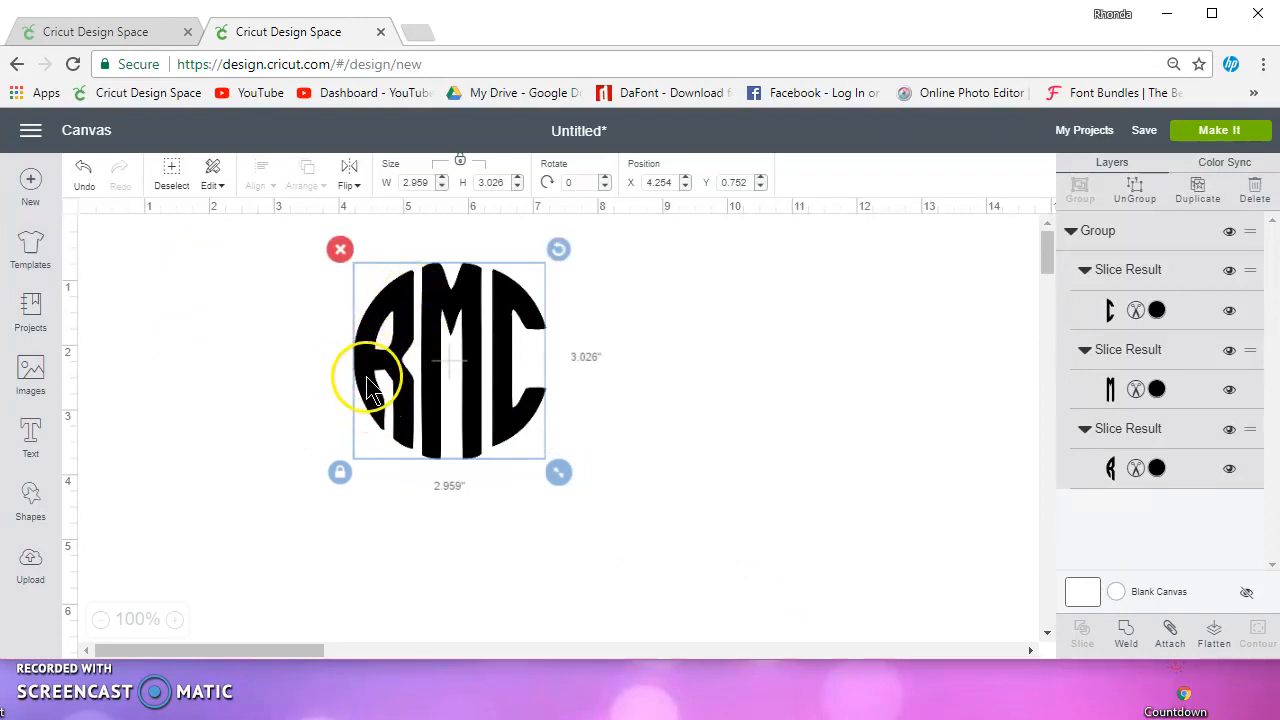
mouse_move(375, 375)
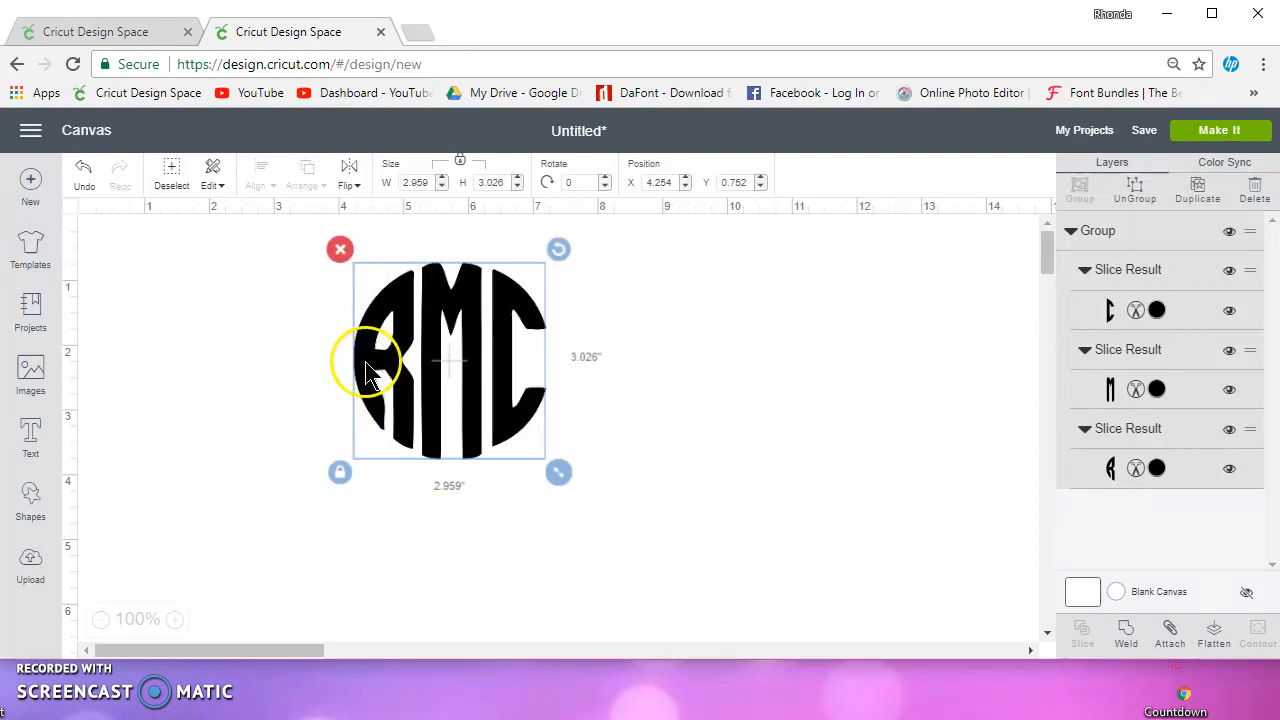
drag(558, 471, 627, 542)
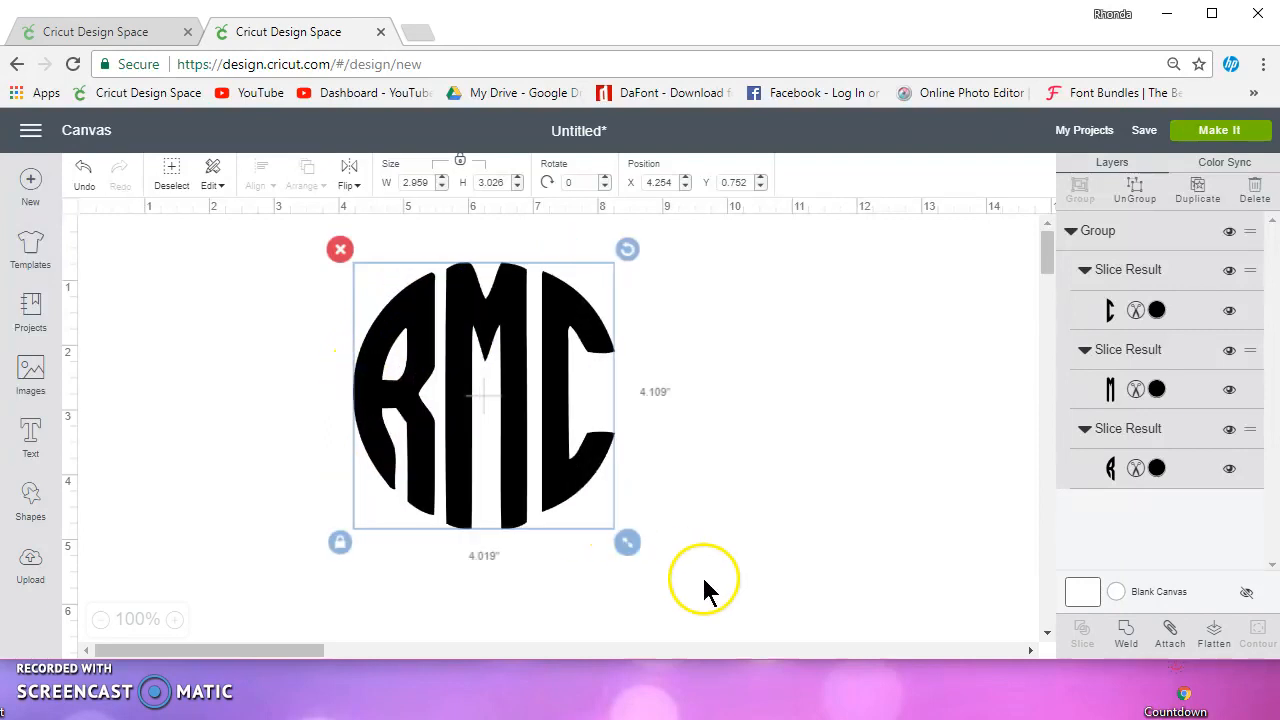
drag(627, 542, 671, 587)
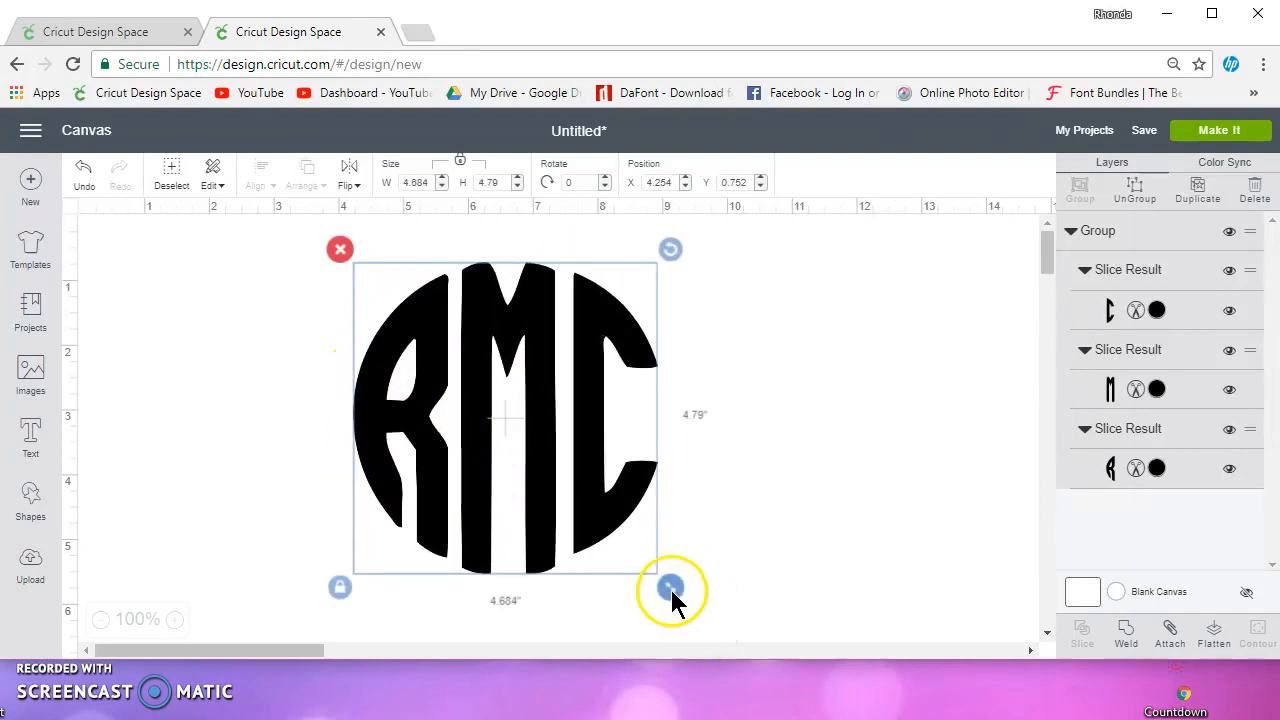
drag(670, 588, 718, 632)
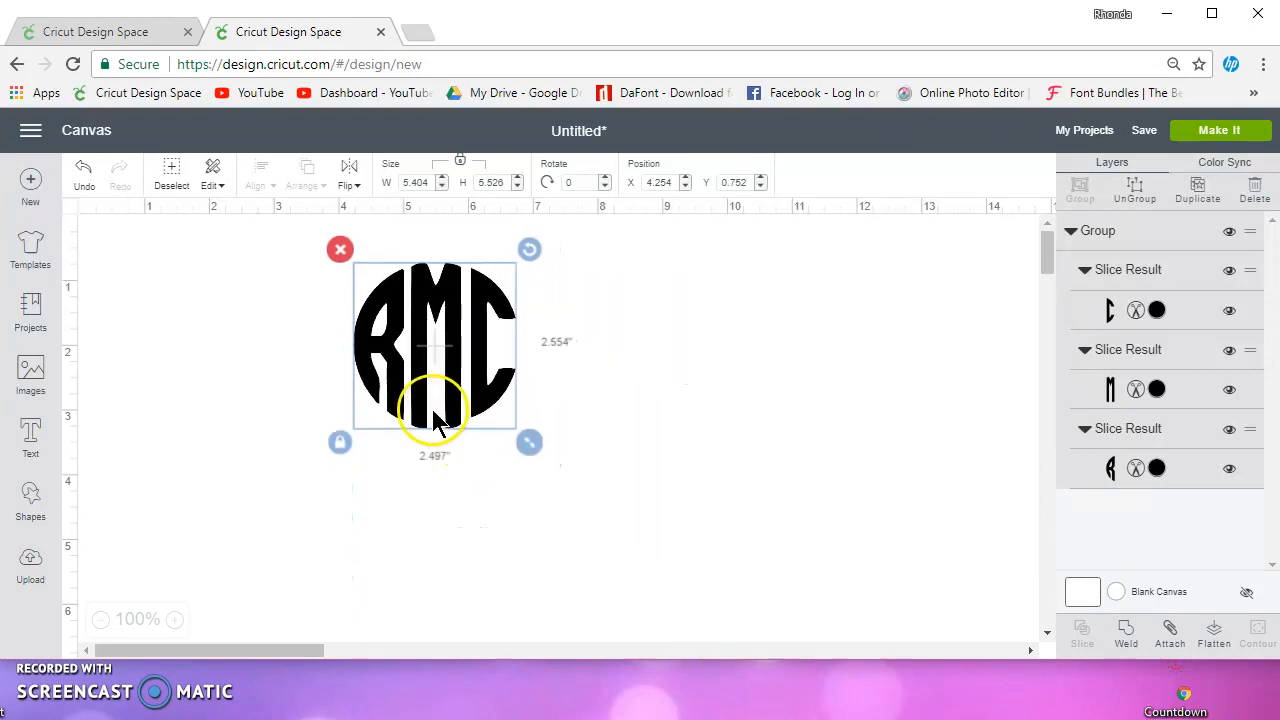
drag(528, 442, 582, 496)
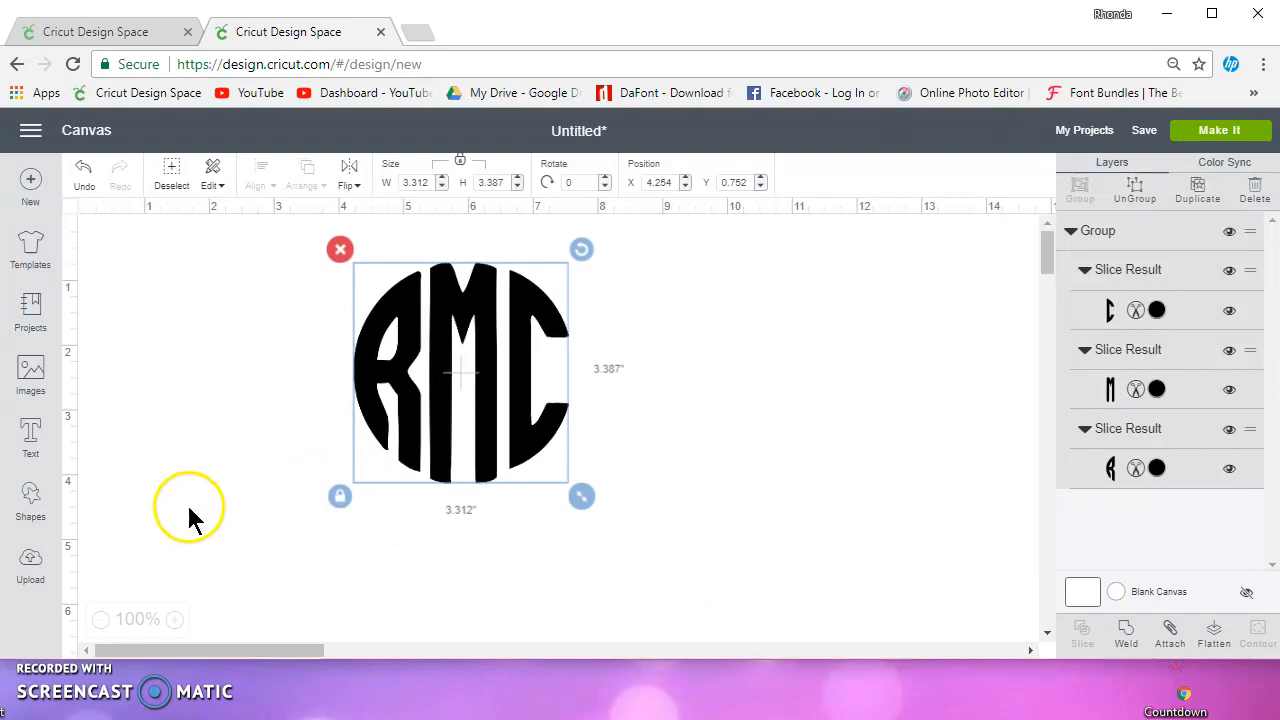
click(30, 440)
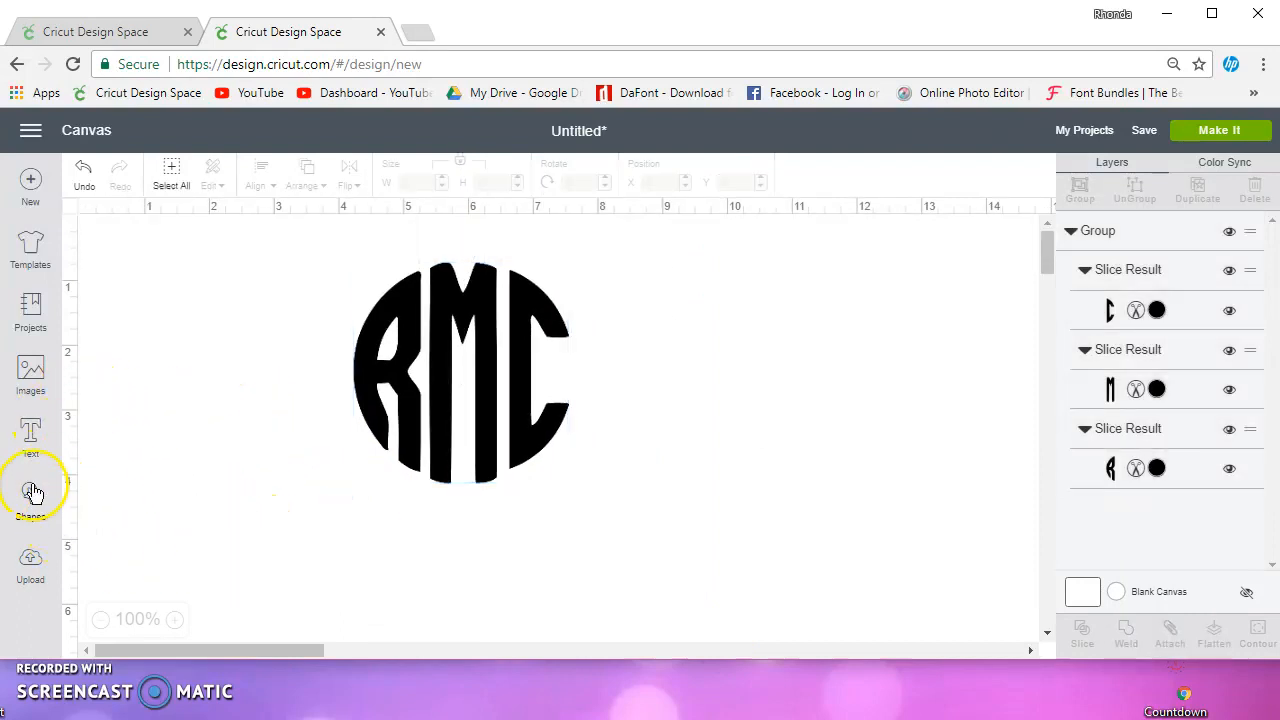
Insert a 3.111 x 3.722 in square and place the R piece over it.
click(30, 495)
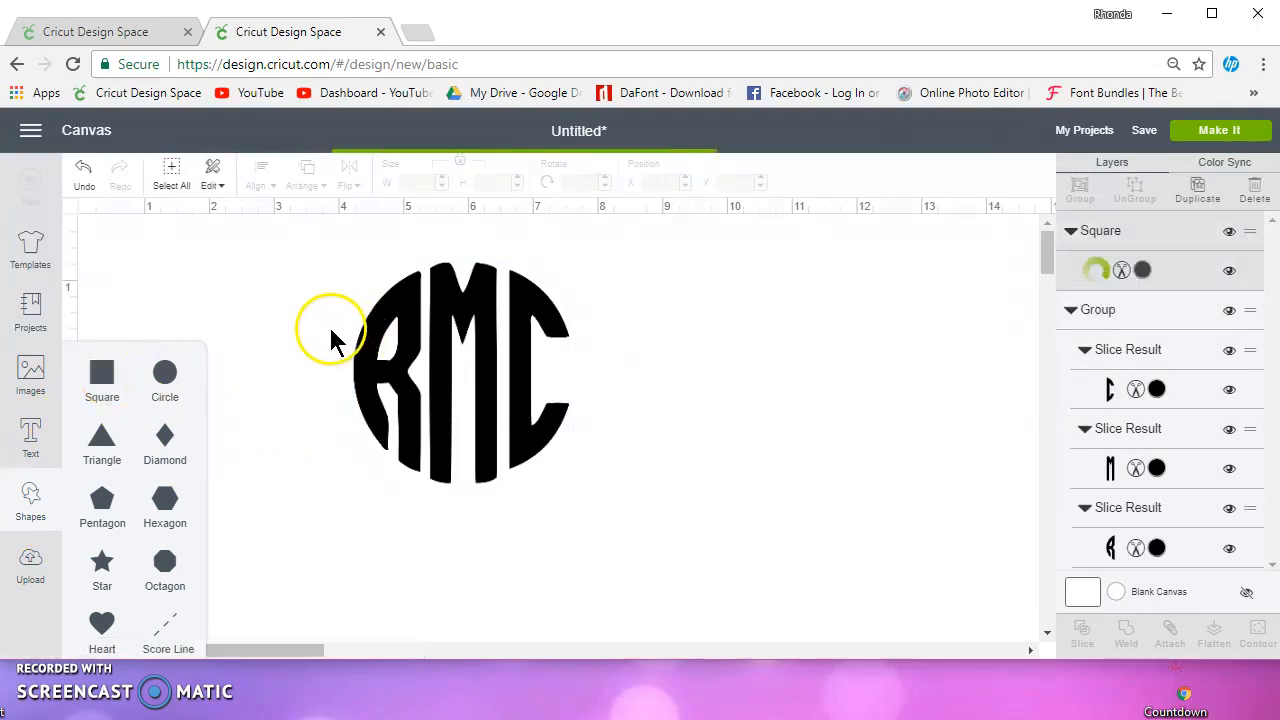
click(102, 378)
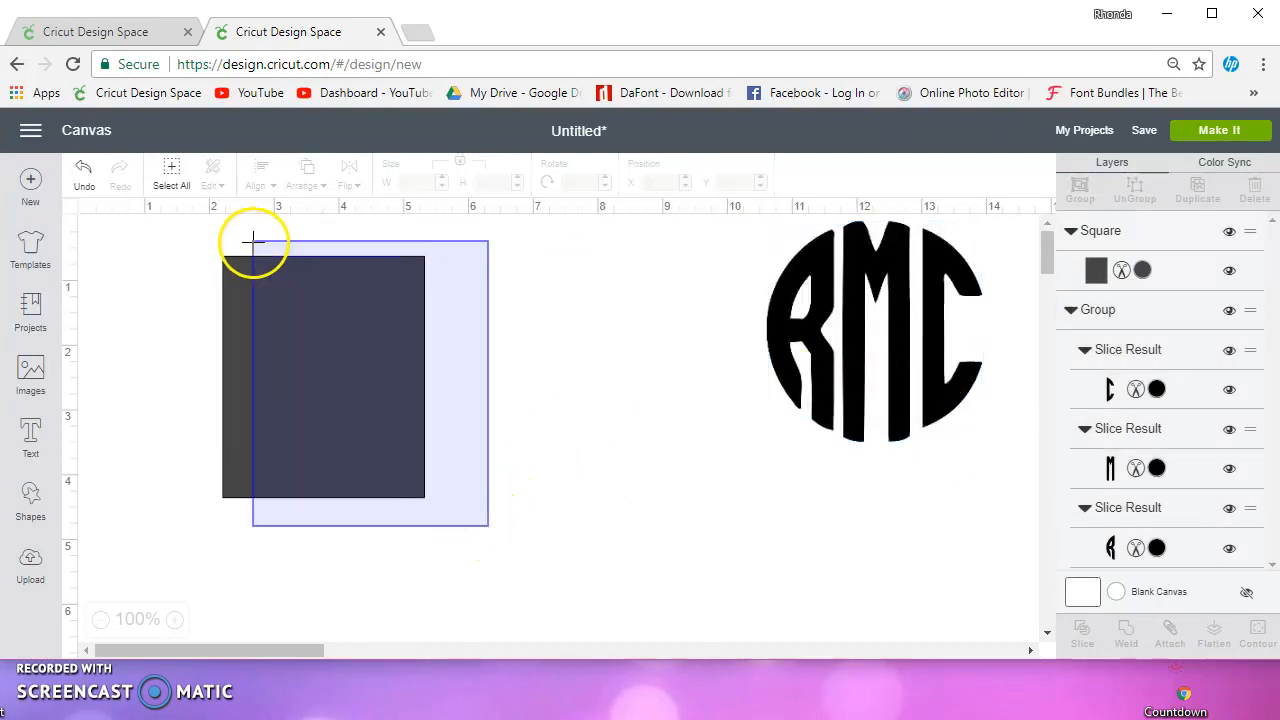
click(323, 375)
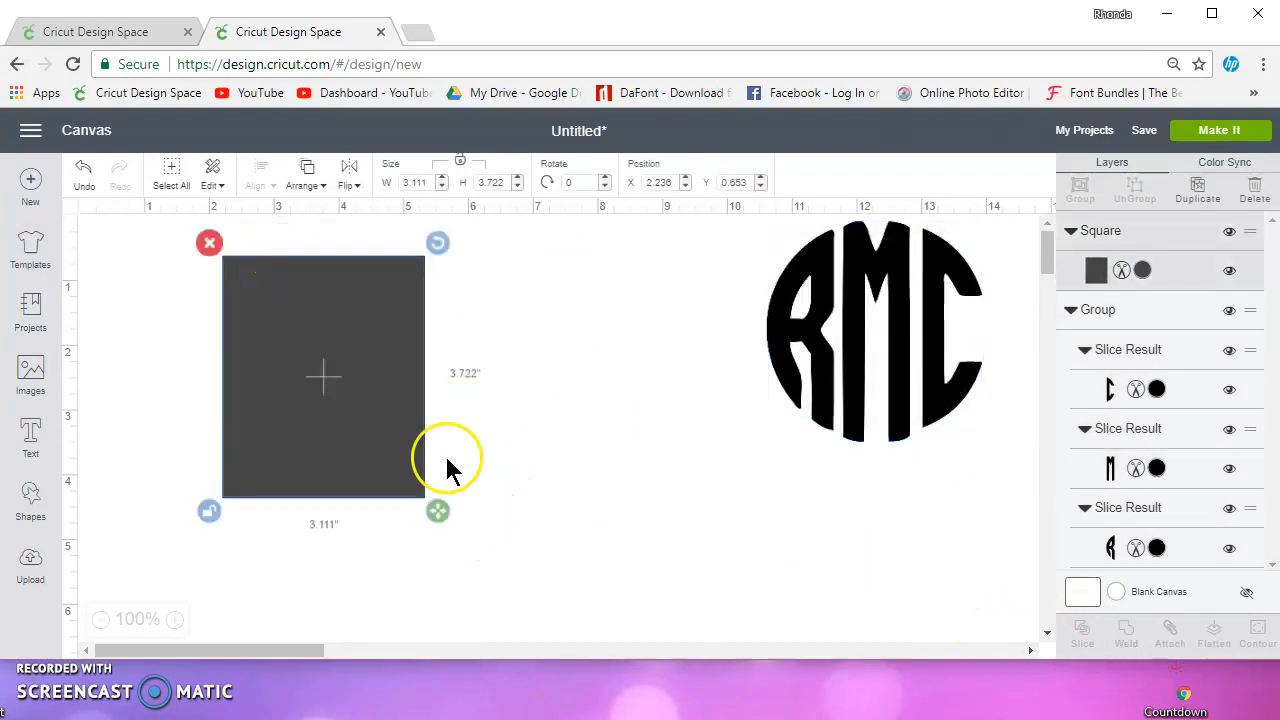
mouse_move(505, 497)
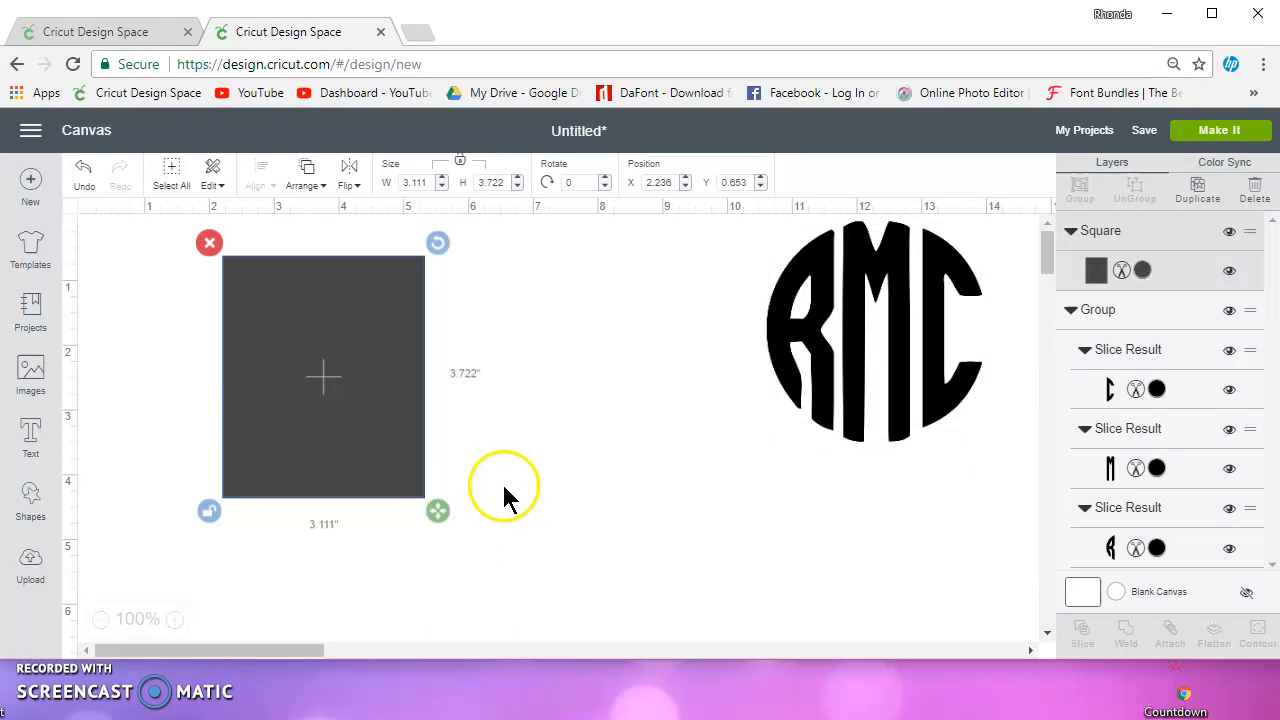
mouse_move(315, 470)
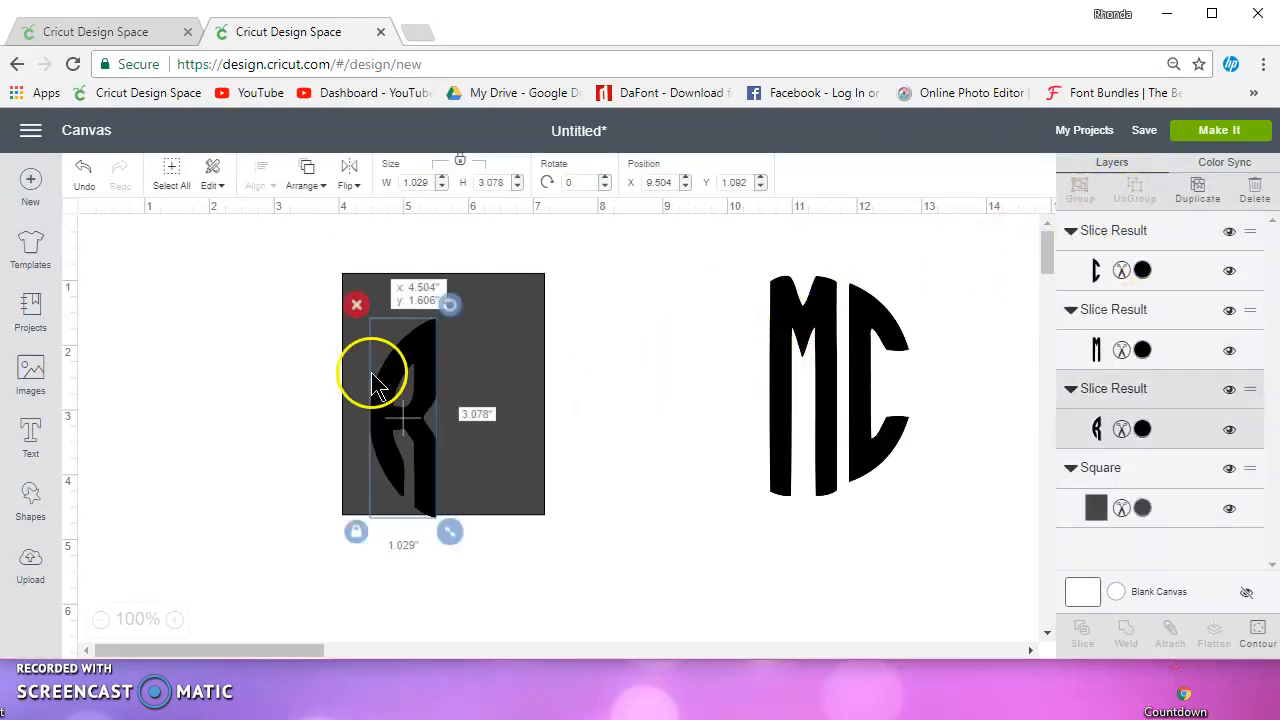
drag(450, 531, 437, 547)
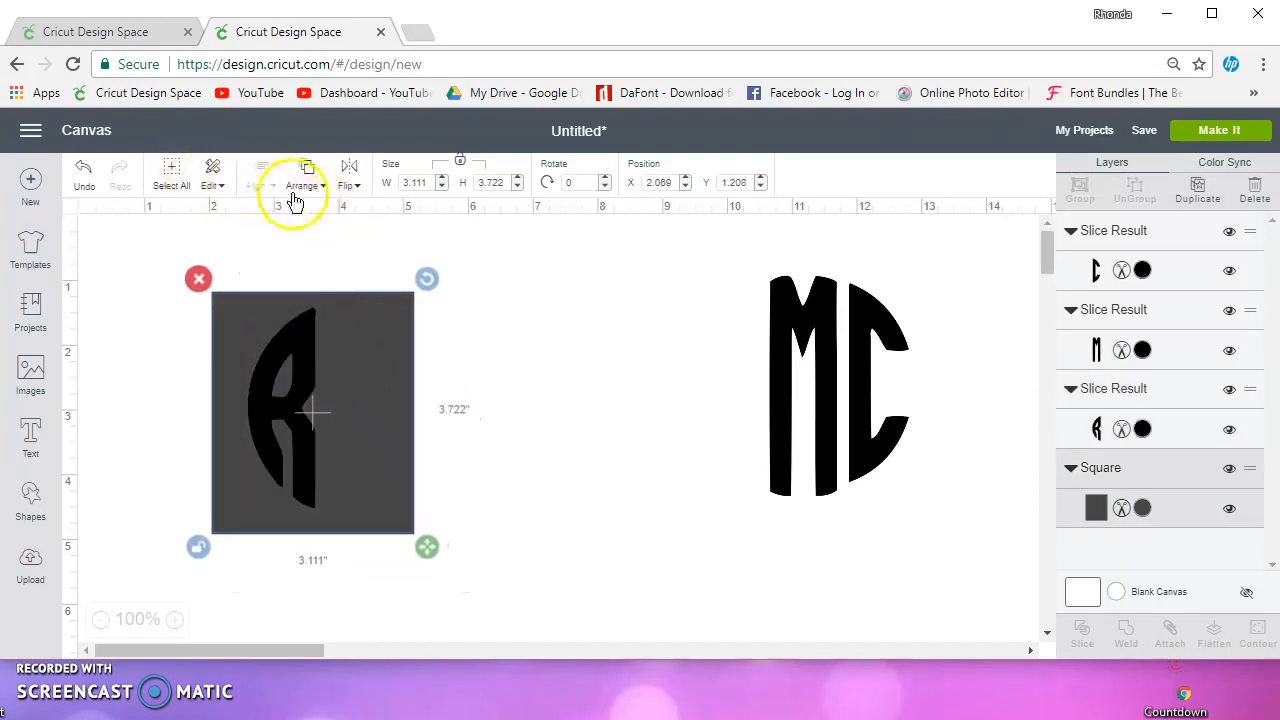
Bring the rectangle to front, slice it with the R, delete the scrap, and select both R layers.
click(302, 185)
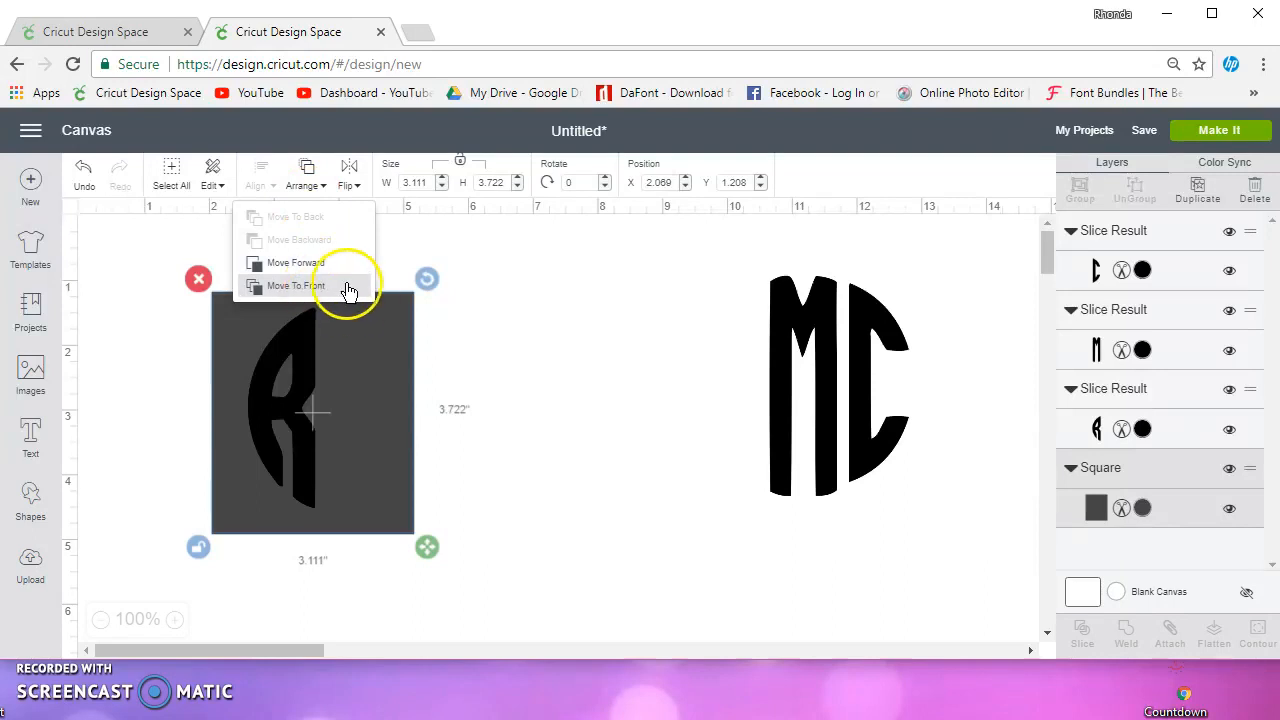
click(295, 285)
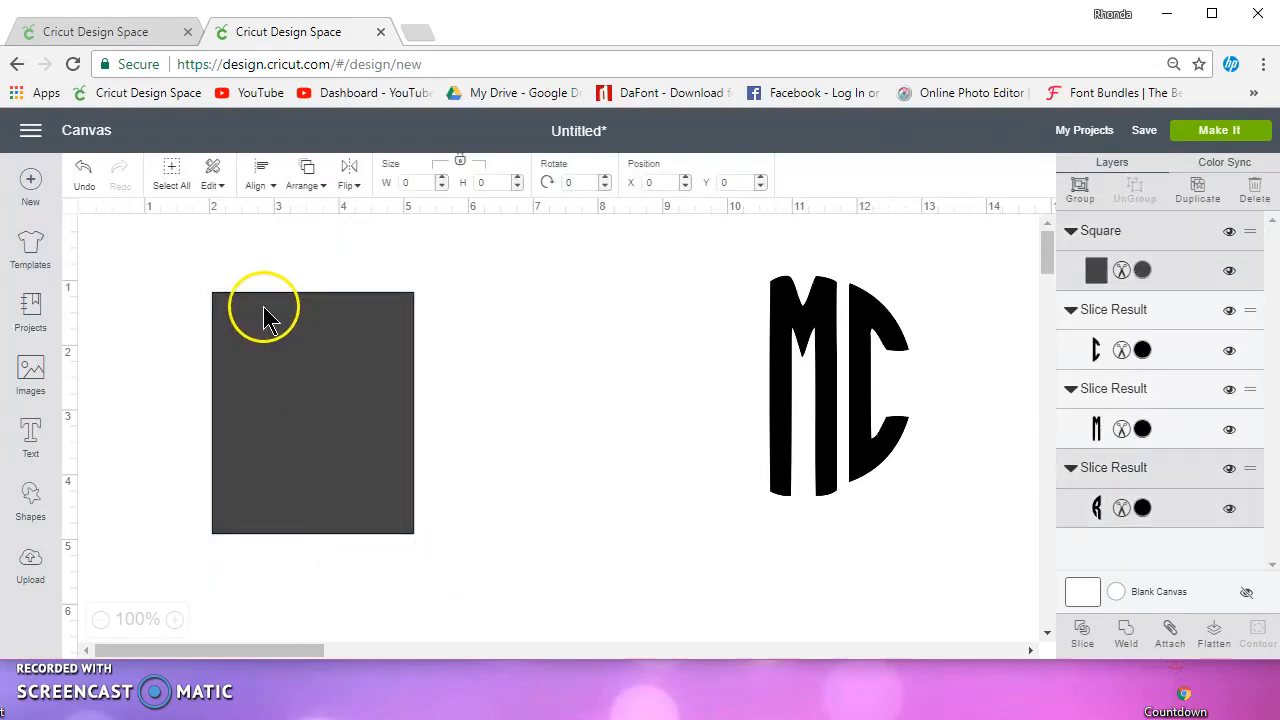
click(312, 413)
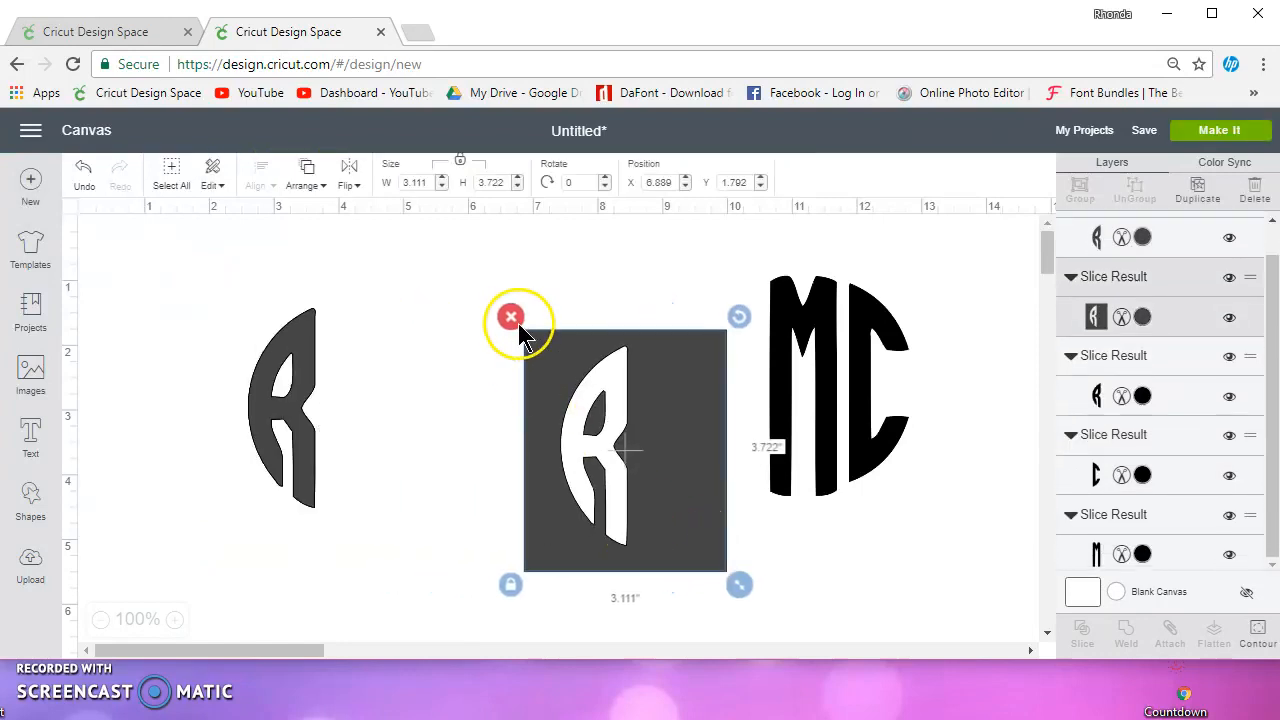
click(510, 316)
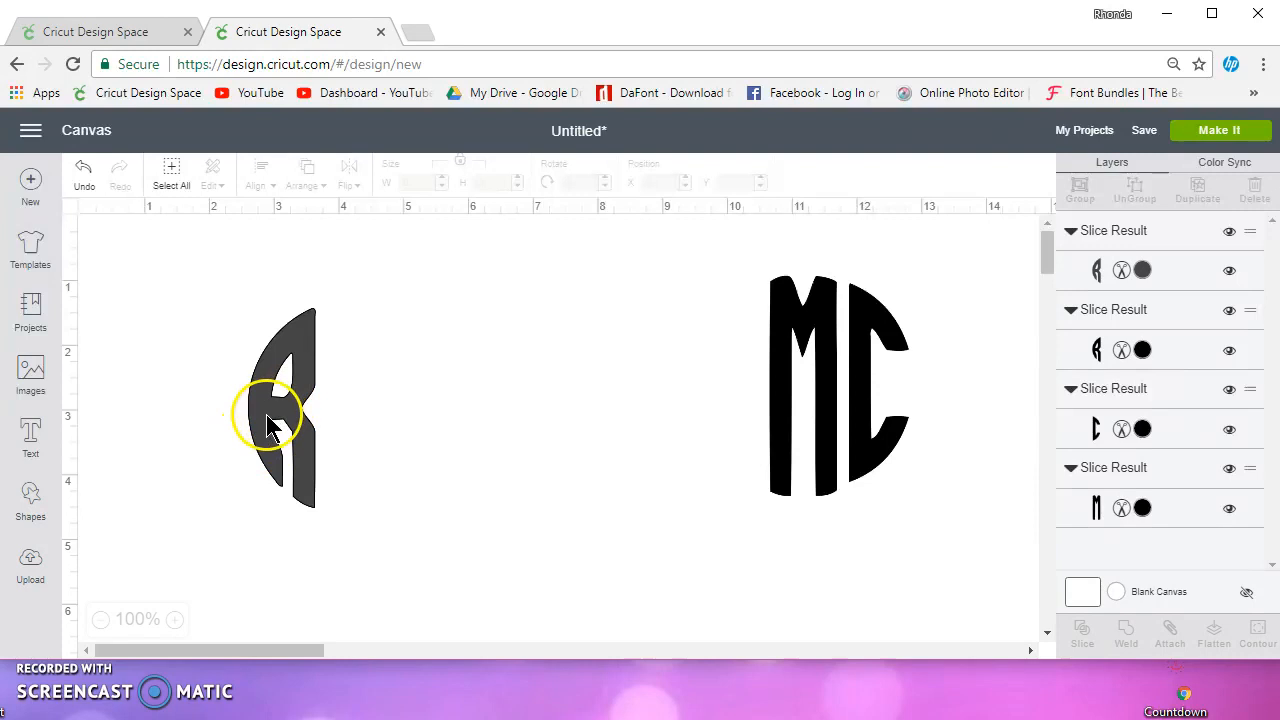
click(280, 410)
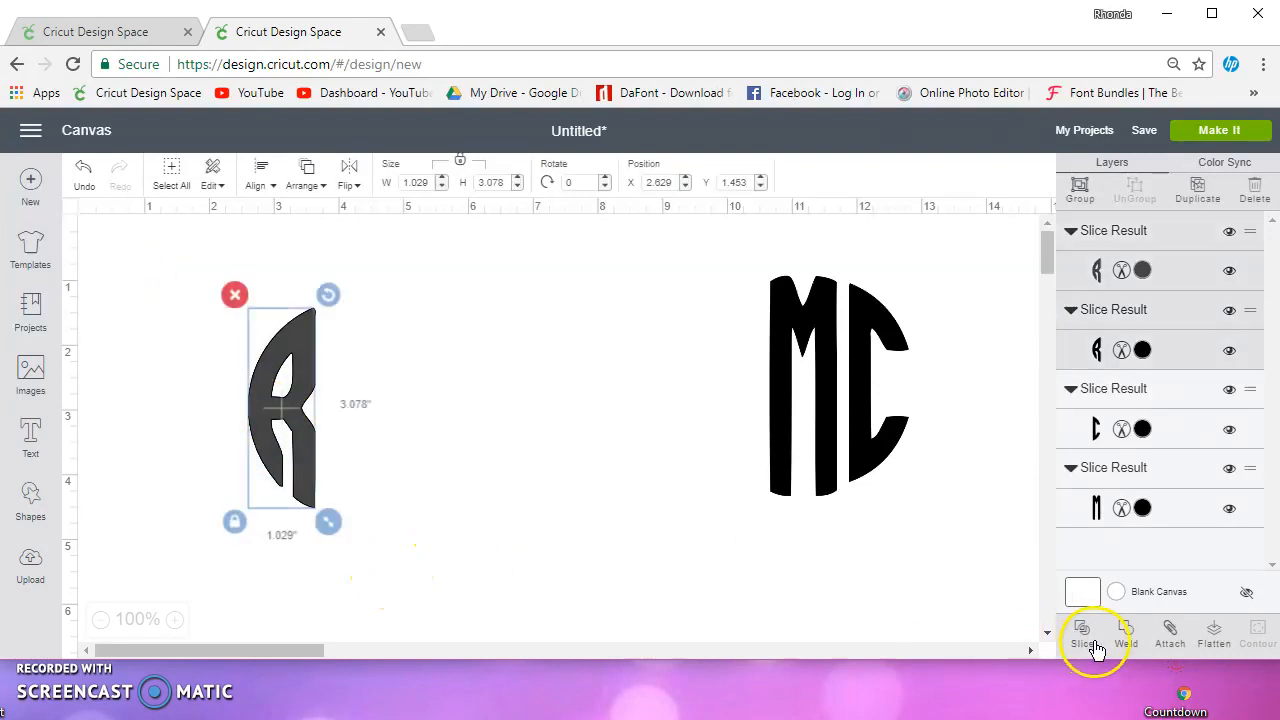
Weld the two R layers into one letter and drag it back beside M and C.
click(1124, 635)
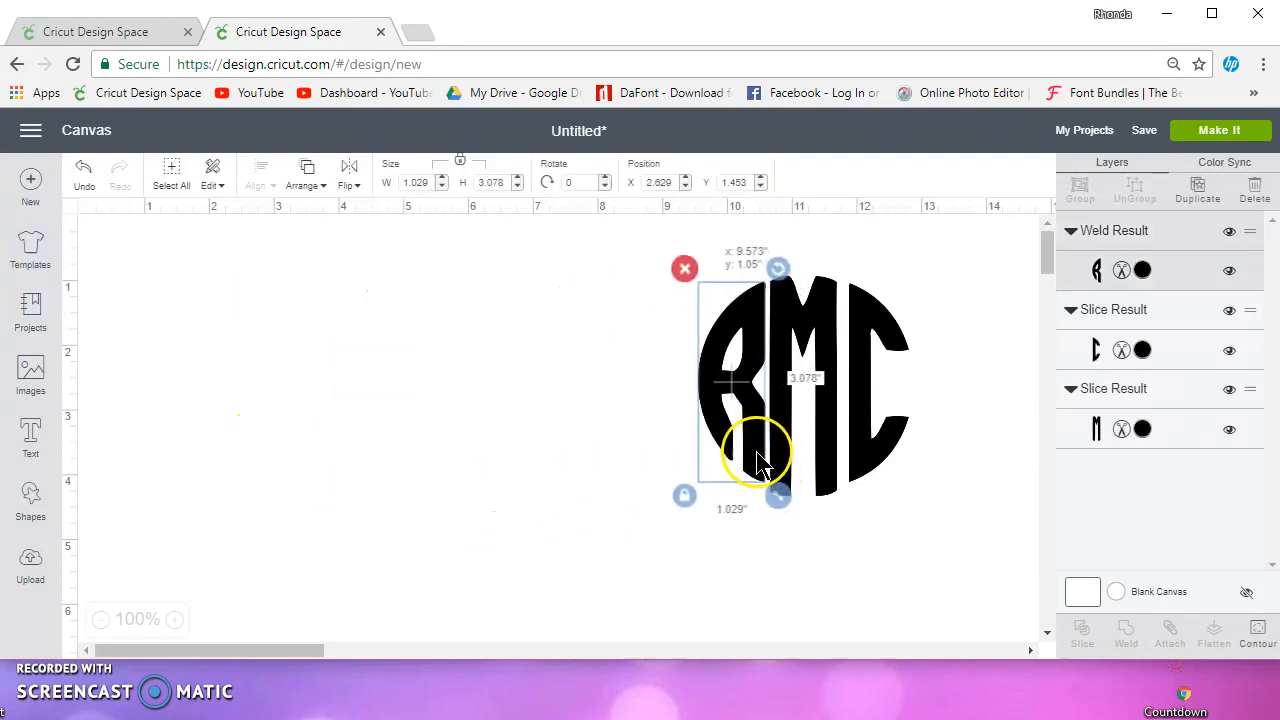
drag(757, 452, 878, 460)
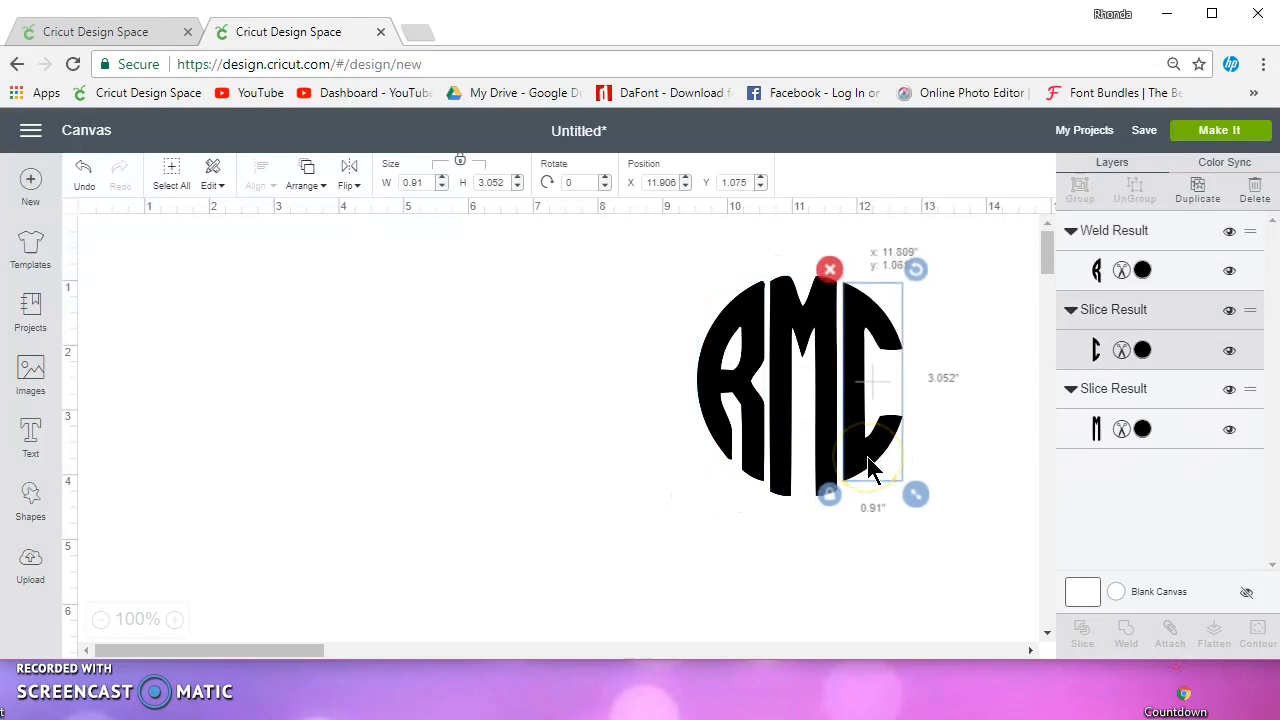
mouse_move(640, 250)
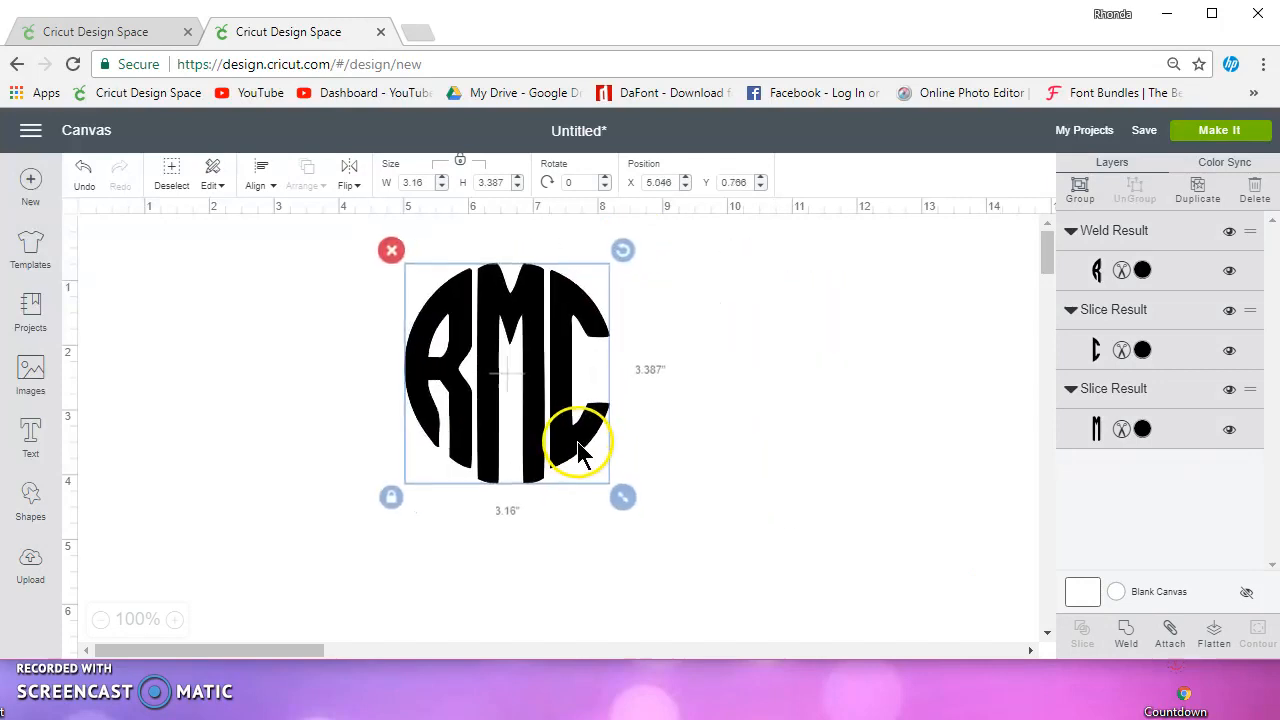
mouse_move(775, 485)
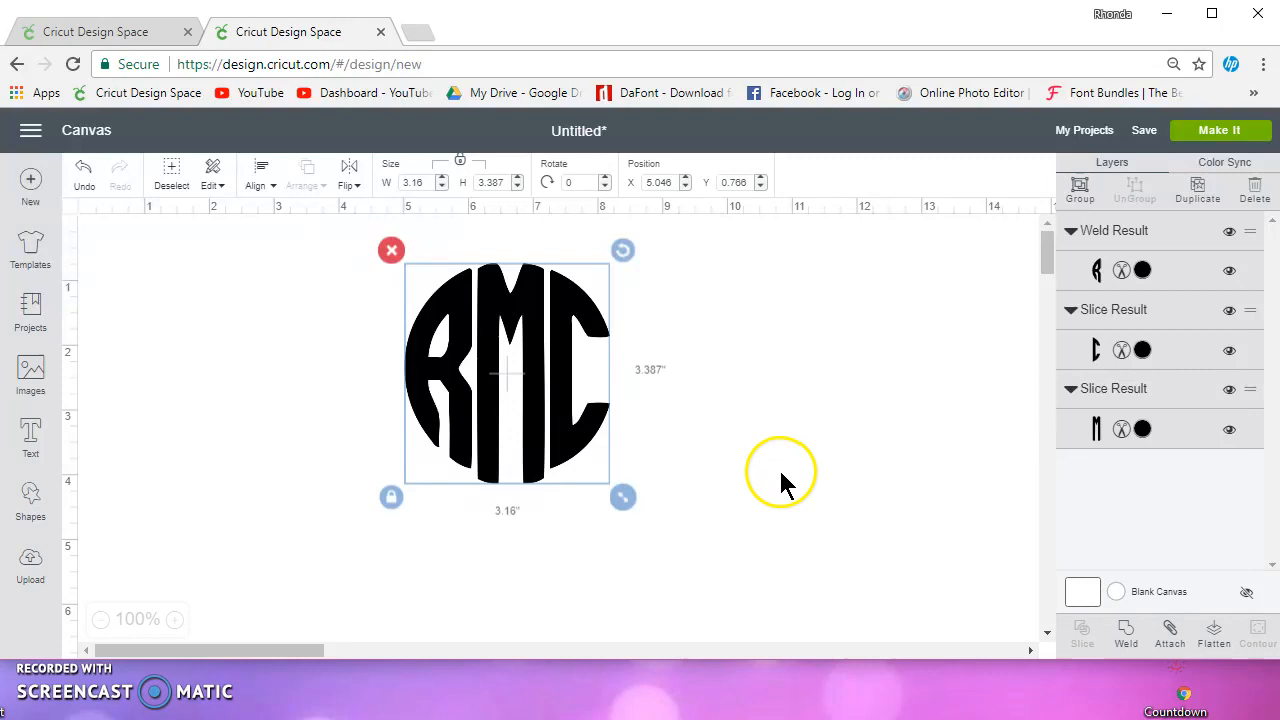
mouse_move(15, 695)
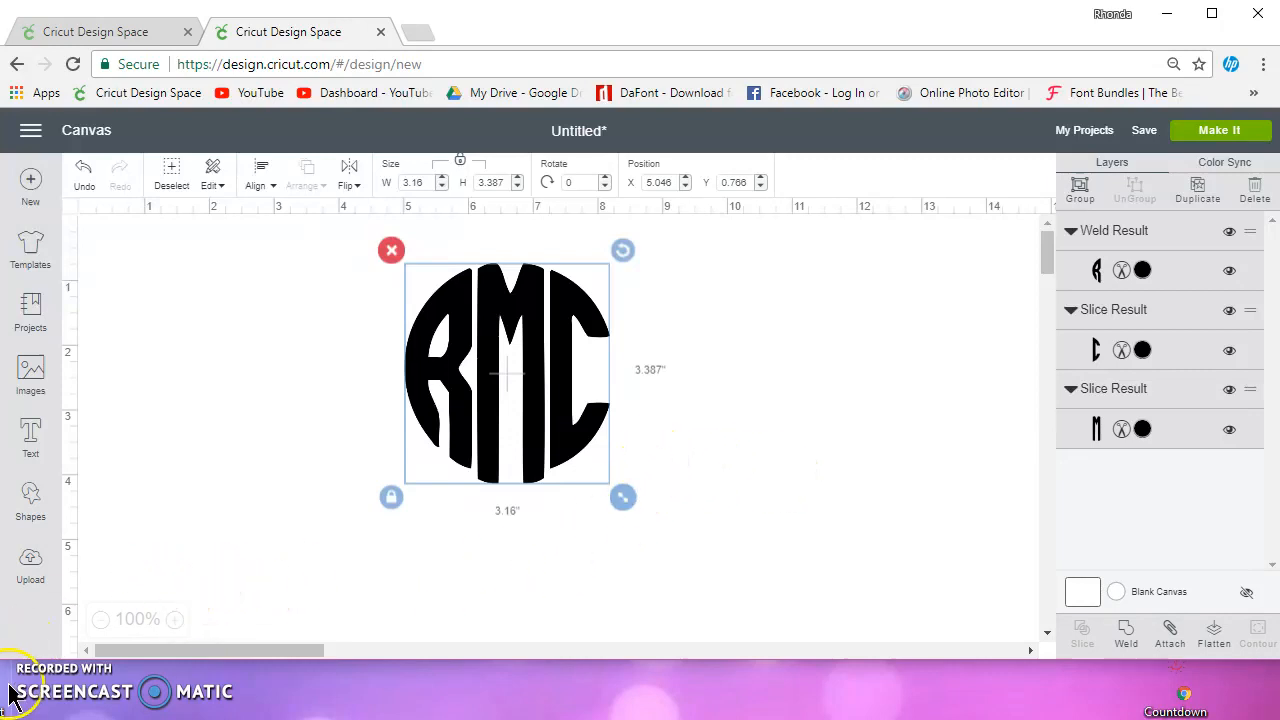